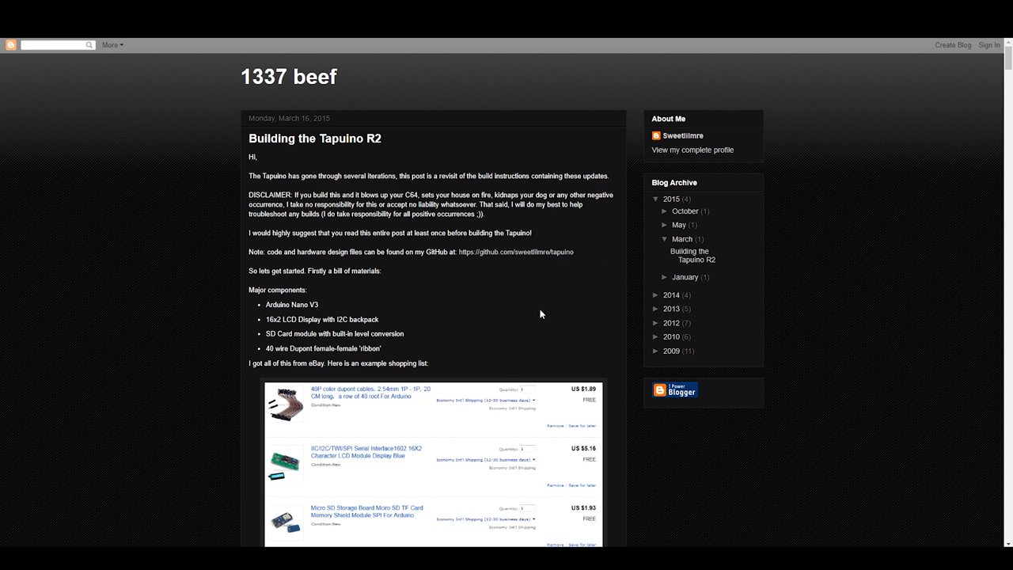
mouse_move(531, 286)
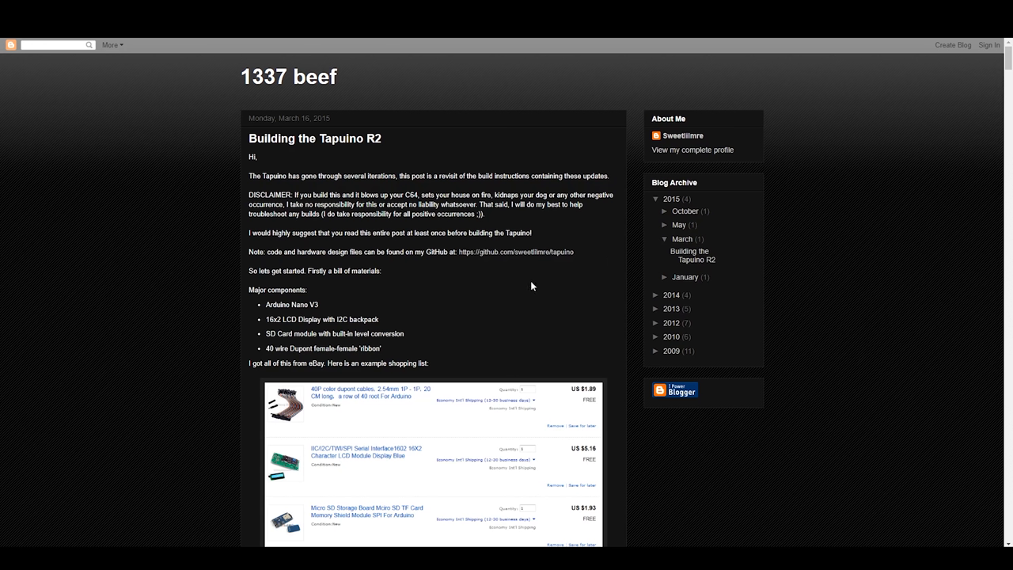
mouse_move(278, 81)
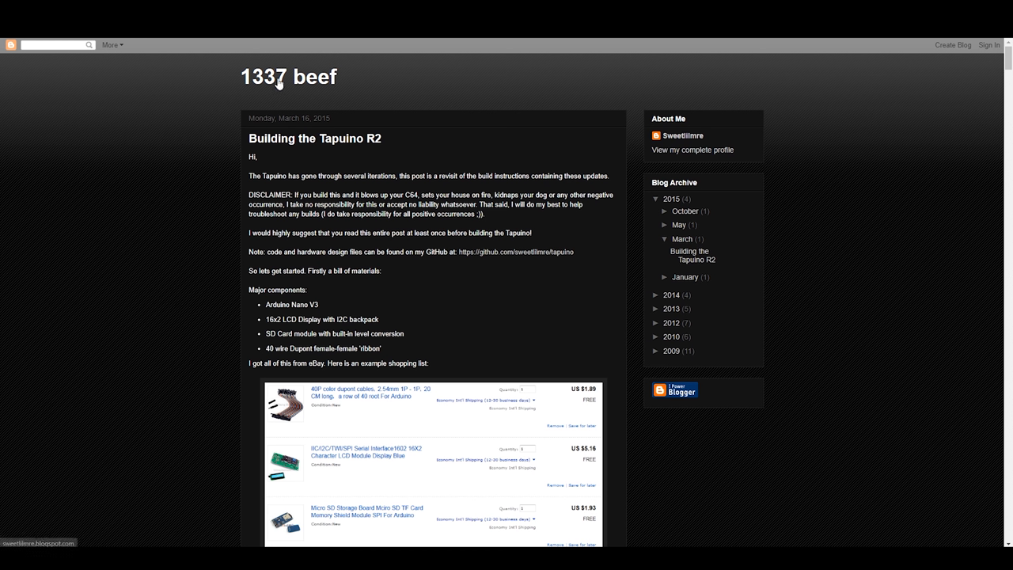
mouse_move(321, 132)
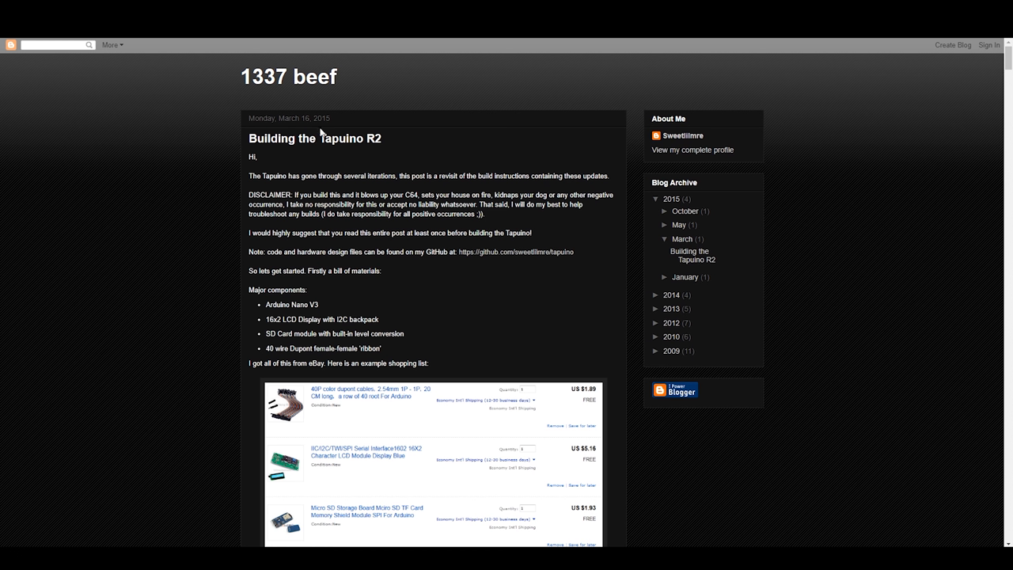
mouse_move(681, 135)
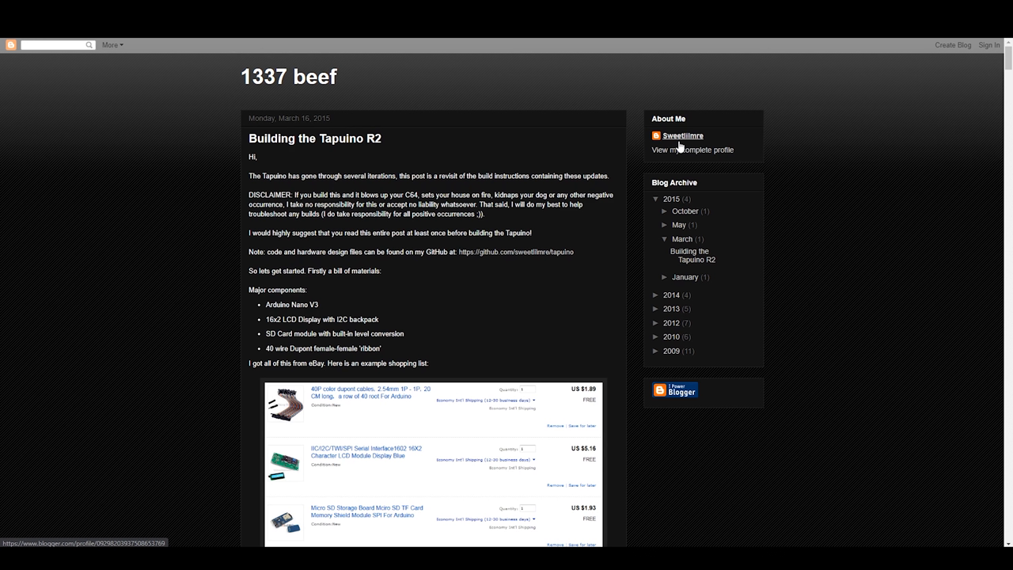
mouse_move(721, 147)
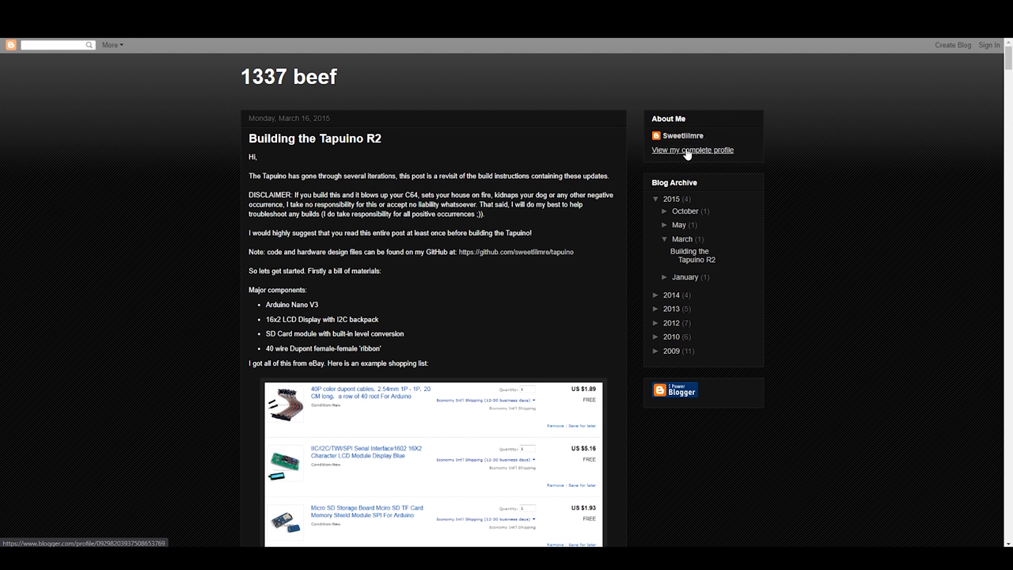
mouse_move(540, 191)
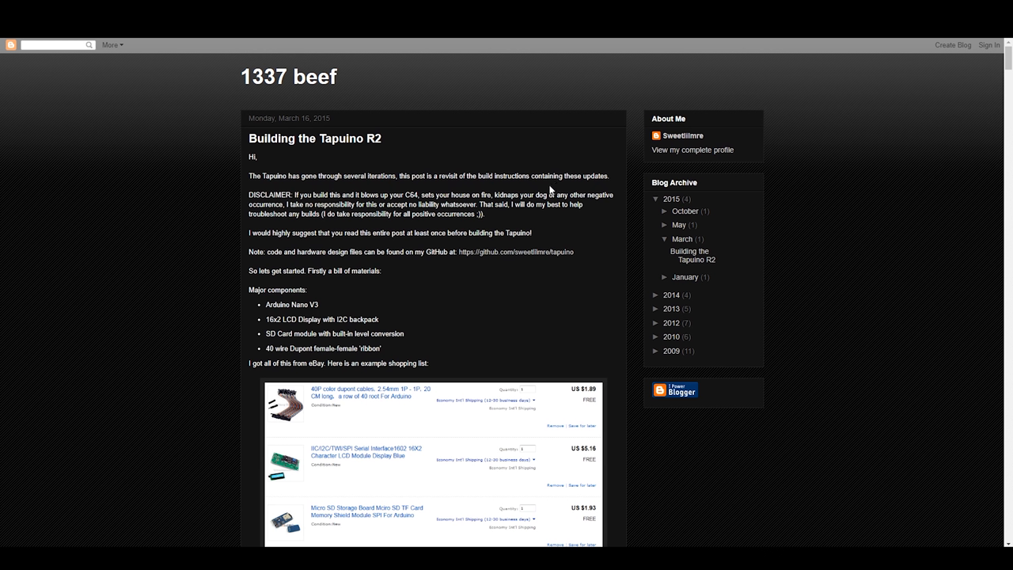
mouse_move(293, 150)
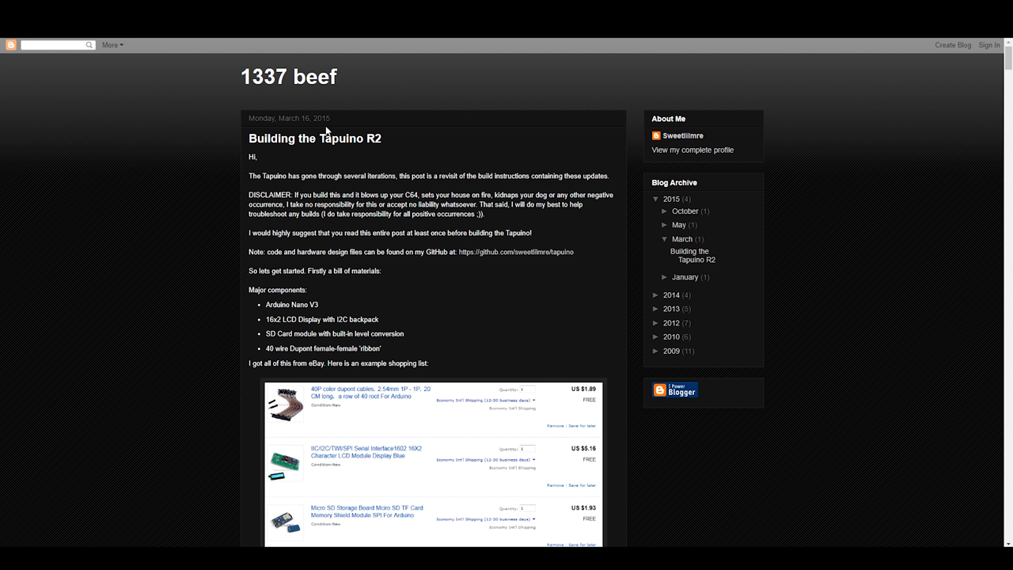
mouse_move(420, 273)
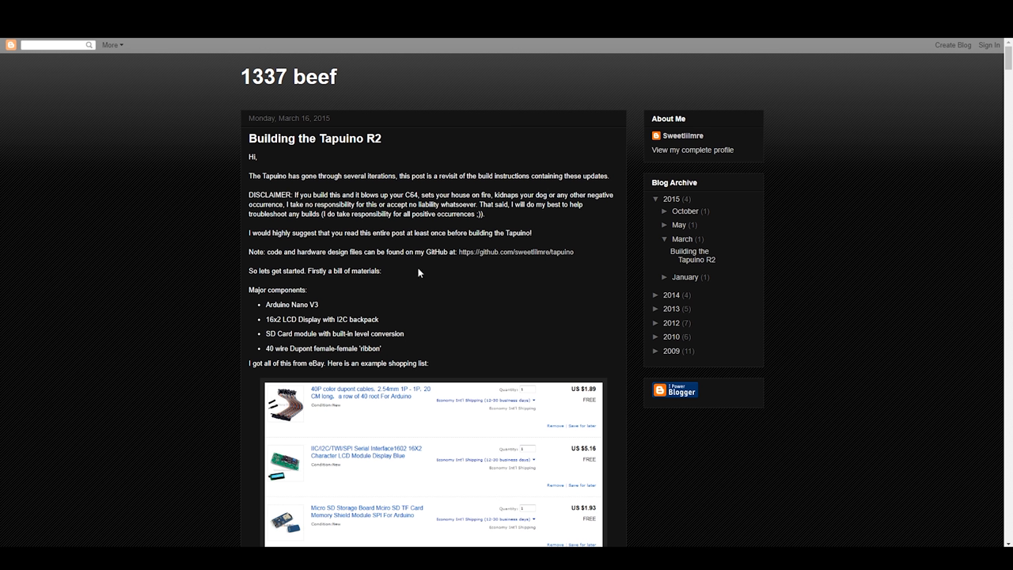
mouse_move(401, 282)
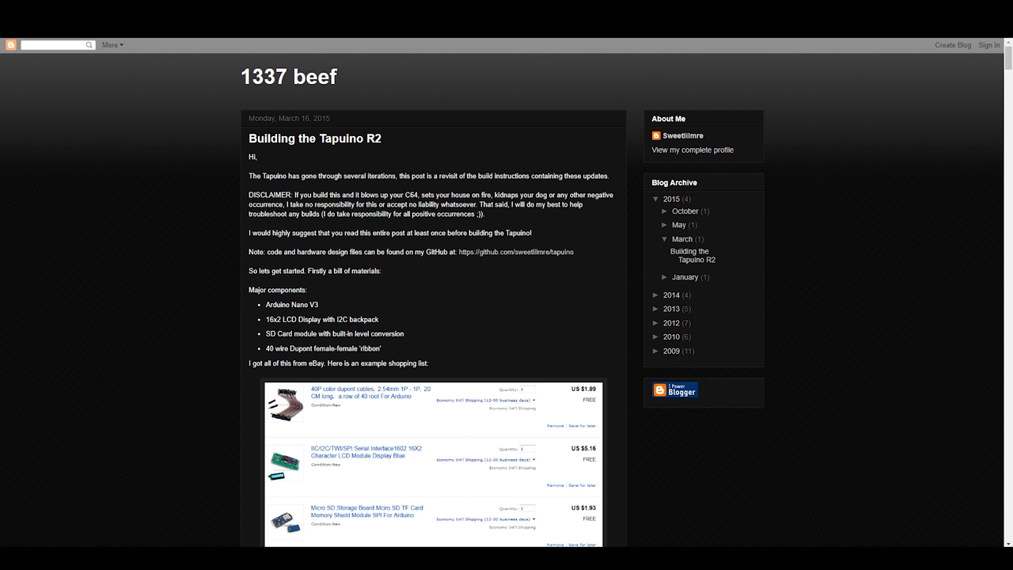
mouse_move(368, 232)
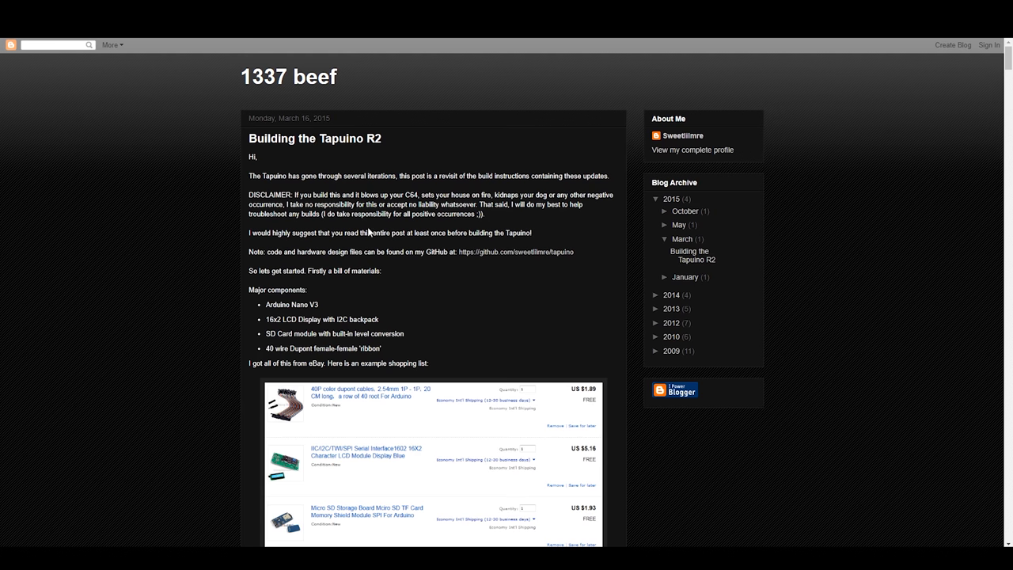
Step: Scroll to the fourth eBay item, the USB Nano V3.0 ATmega328 board at US$5.87
scroll("down", 3)
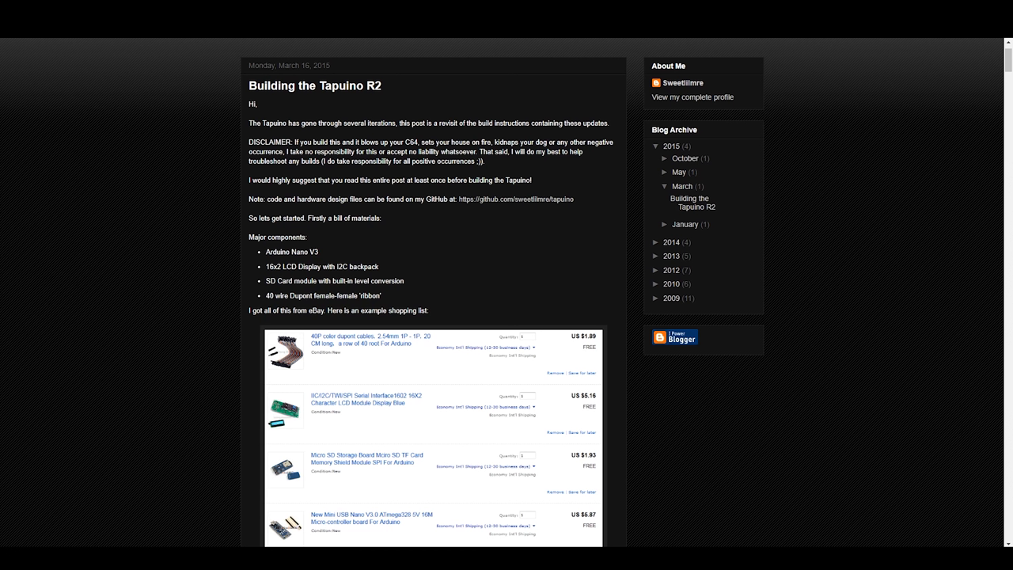
mouse_move(316, 343)
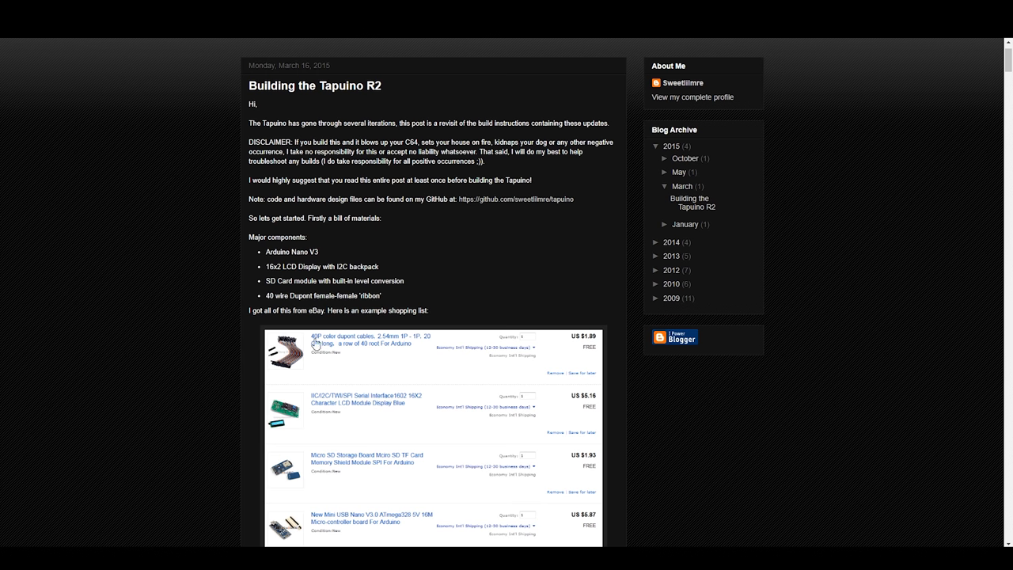
mouse_move(307, 425)
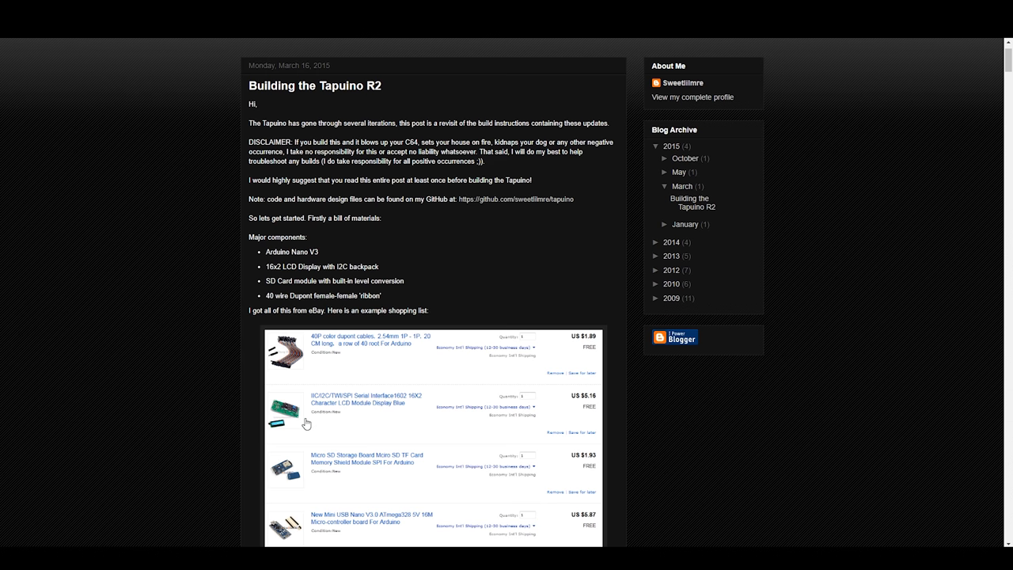
mouse_move(322, 364)
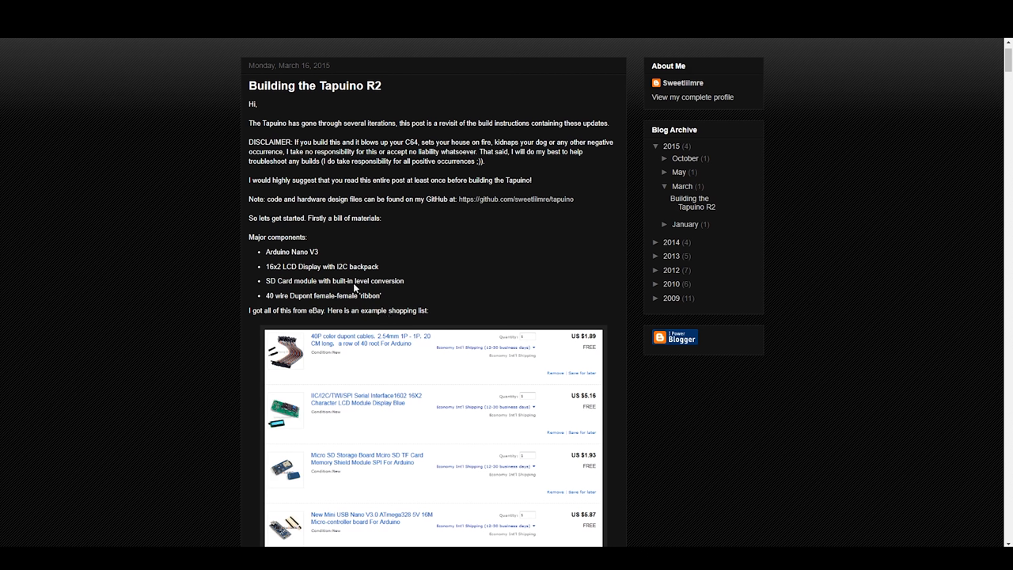
mouse_move(277, 305)
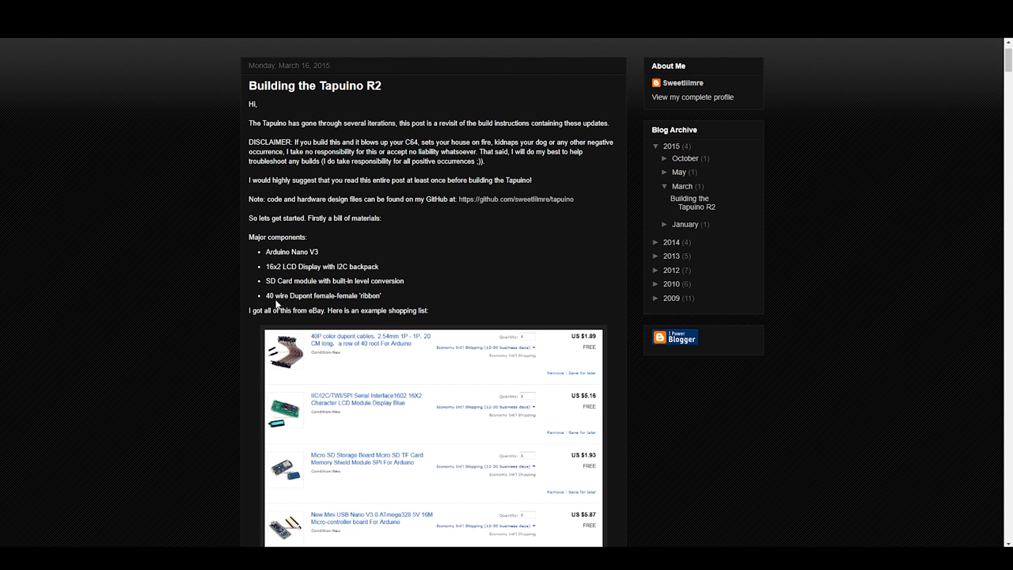
Step: Scroll to the Additional components list and the first header examples at US$1.98 and US$1.79
scroll("down", 3)
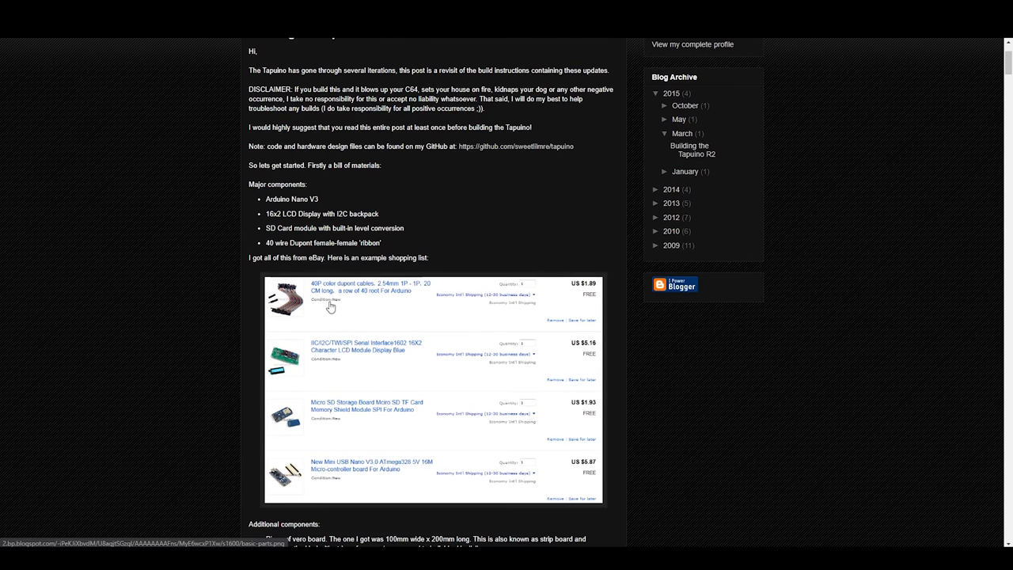
scroll("down", 3)
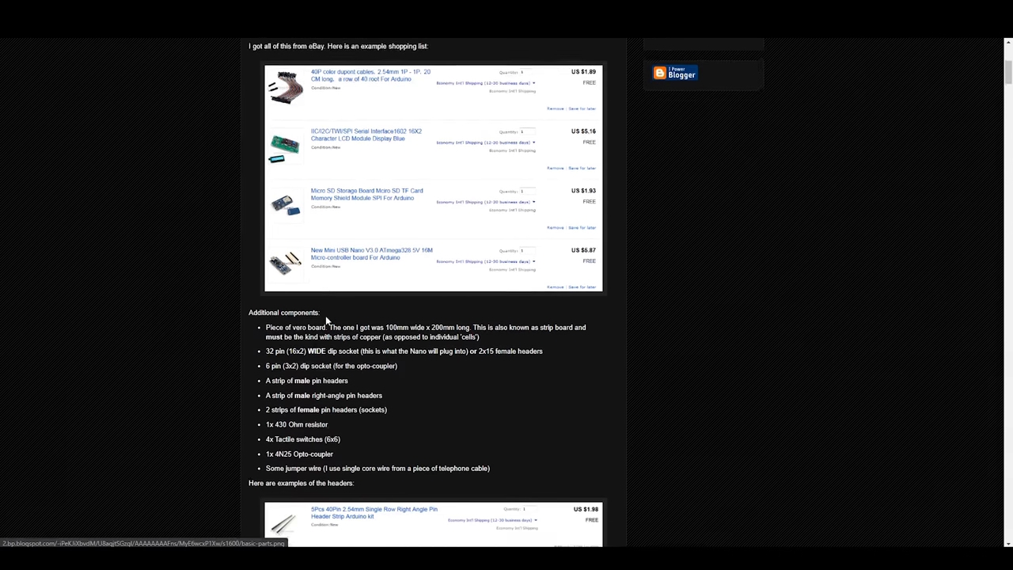
mouse_move(214, 273)
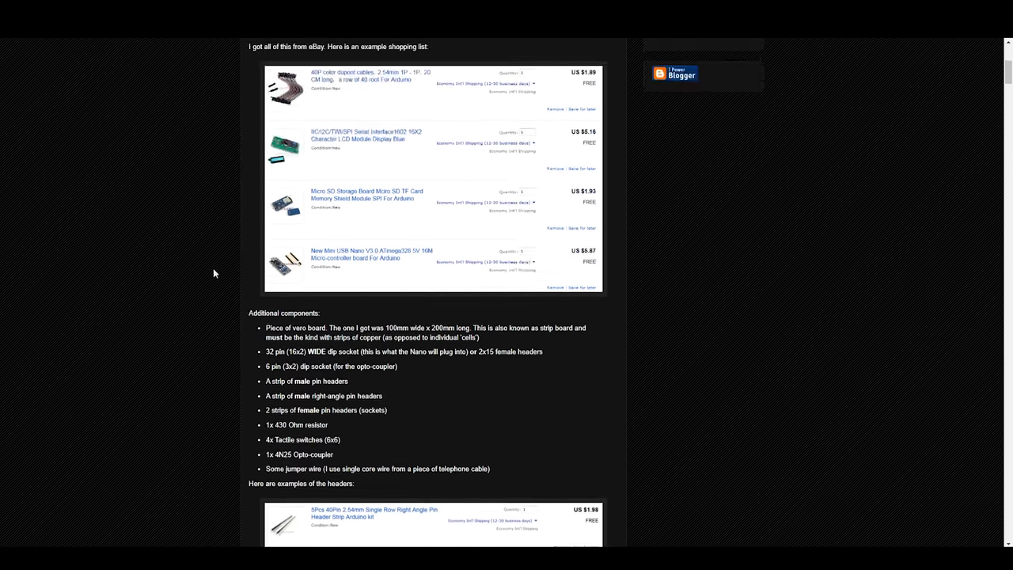
key("F12")
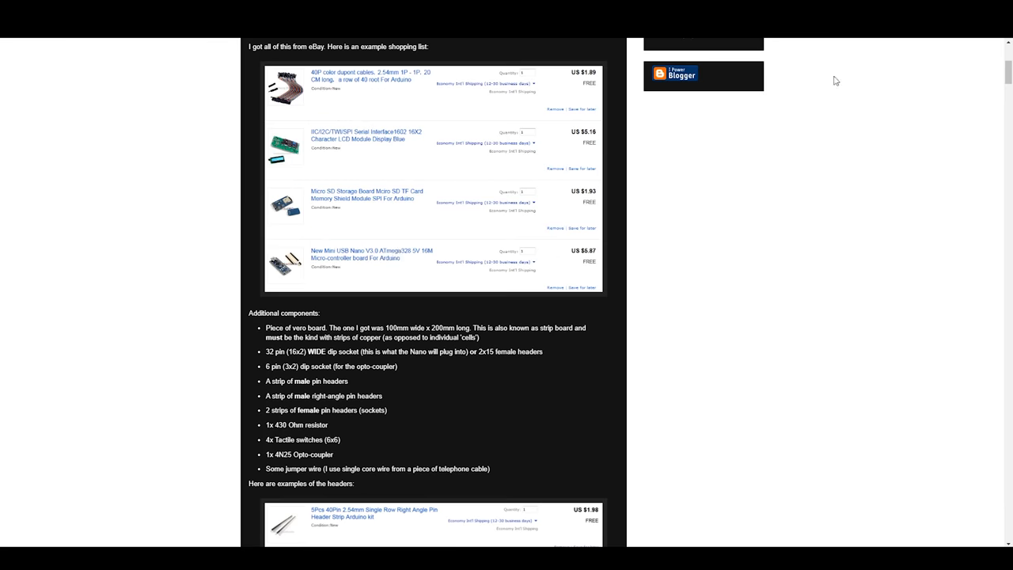
scroll("down", 3)
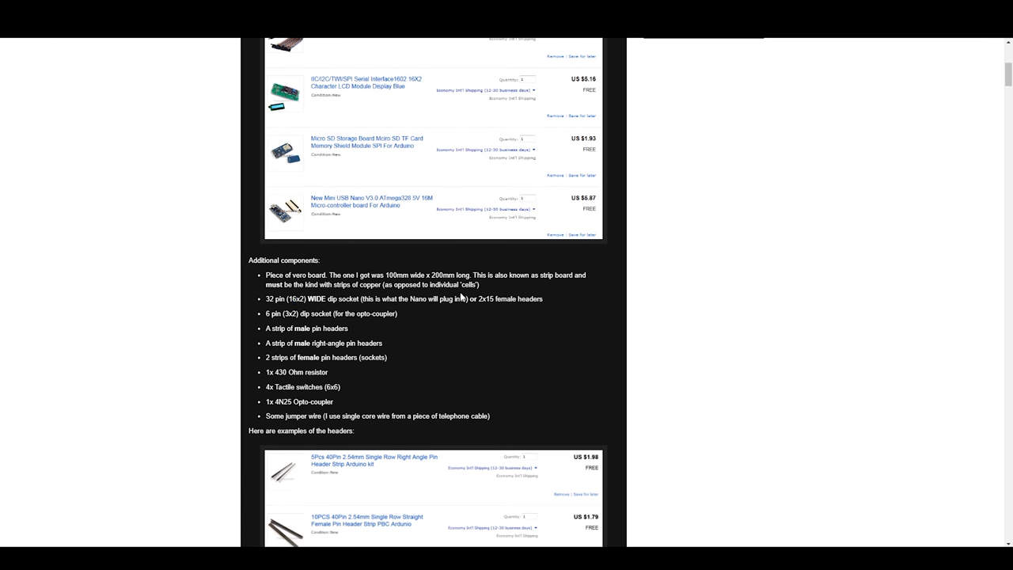
mouse_move(449, 319)
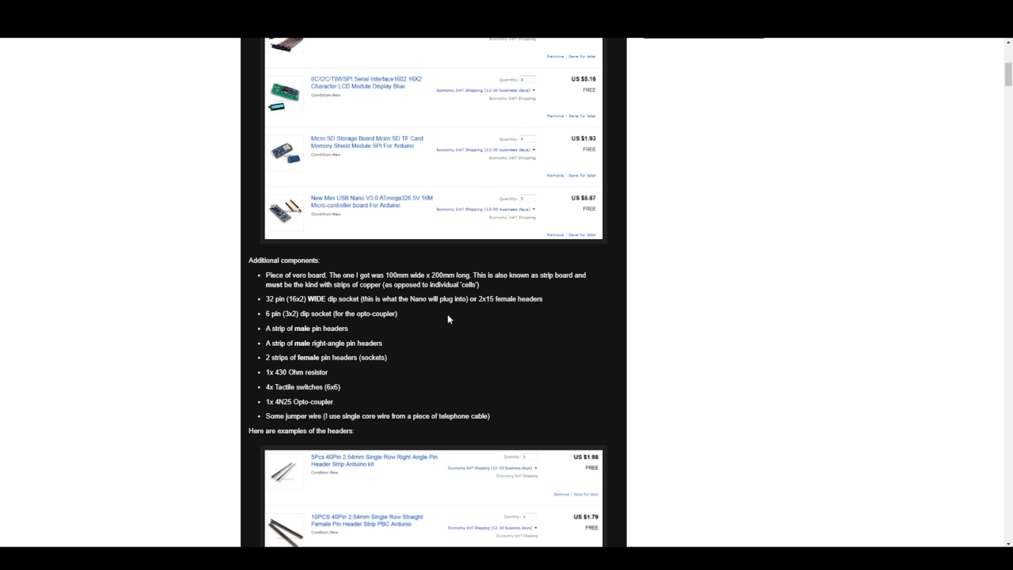
mouse_move(543, 336)
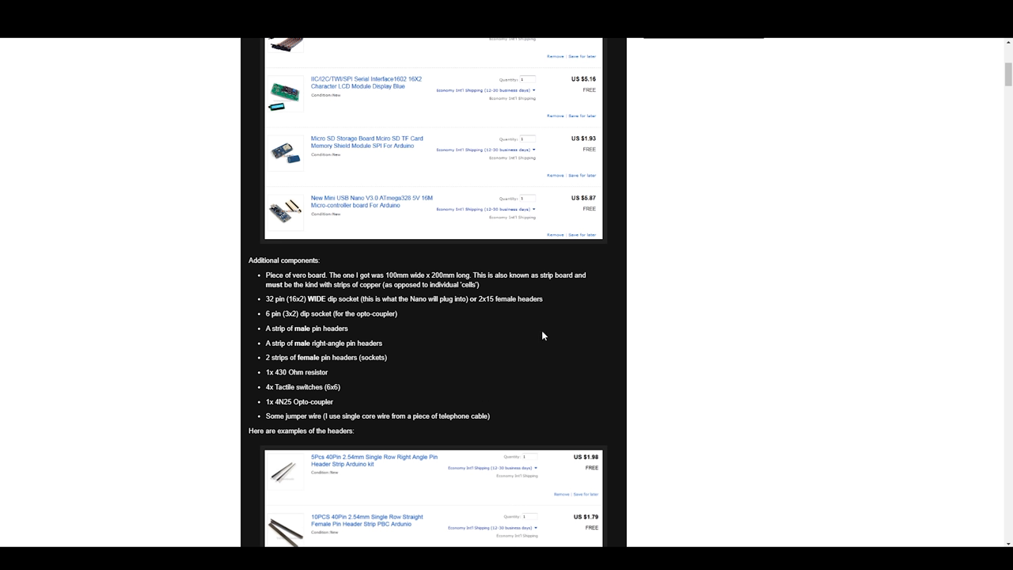
mouse_move(448, 319)
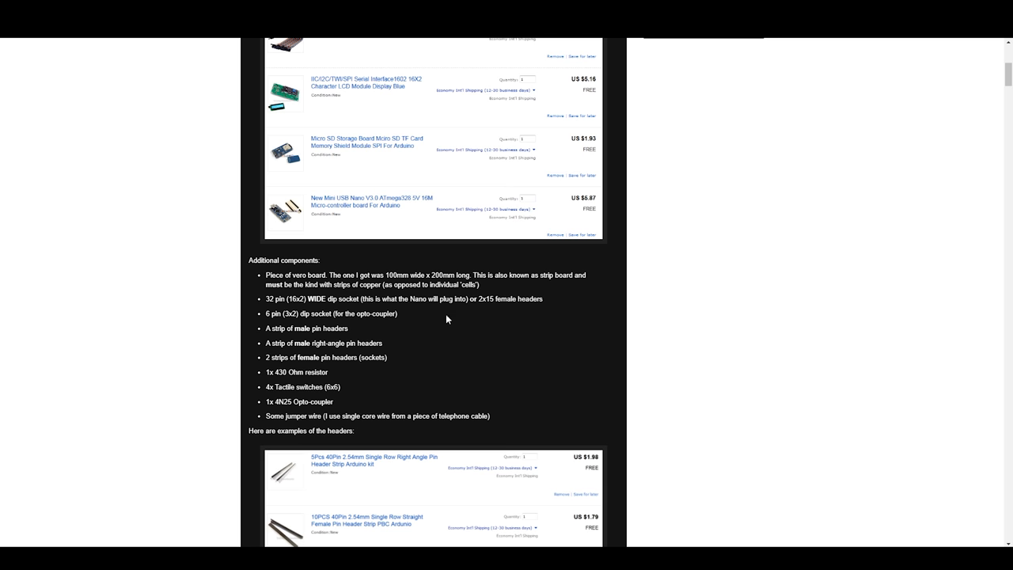
mouse_move(396, 331)
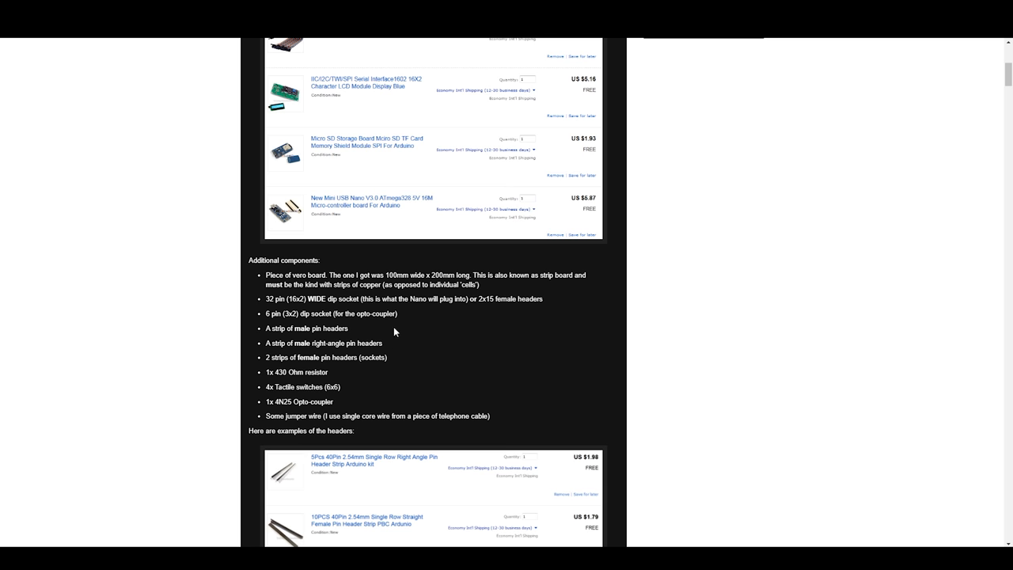
Step: Scroll through all three header examples, including the US$1.63 male pin strip, to the Fritzing schematic
scroll("down", 3)
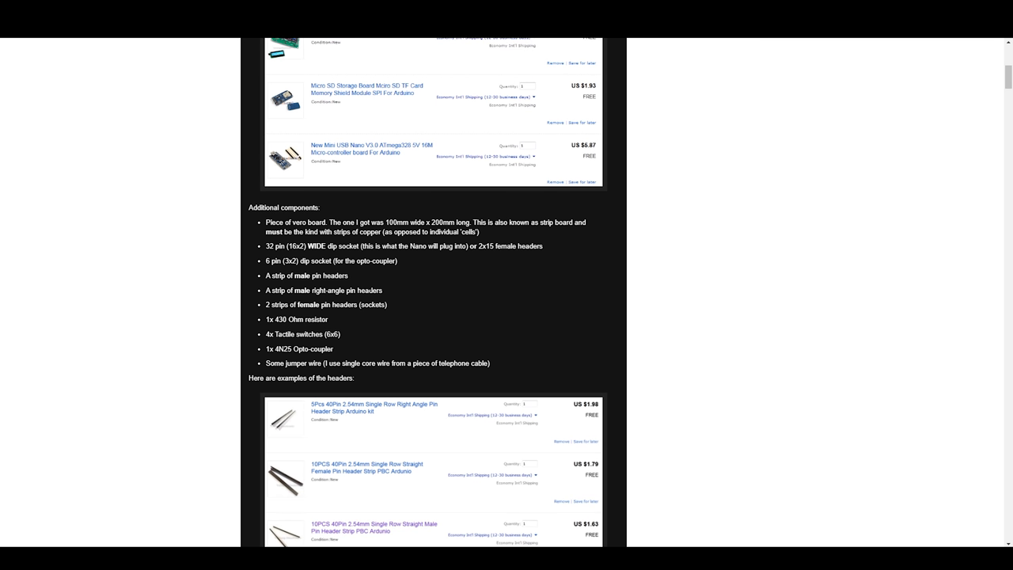
mouse_move(396, 257)
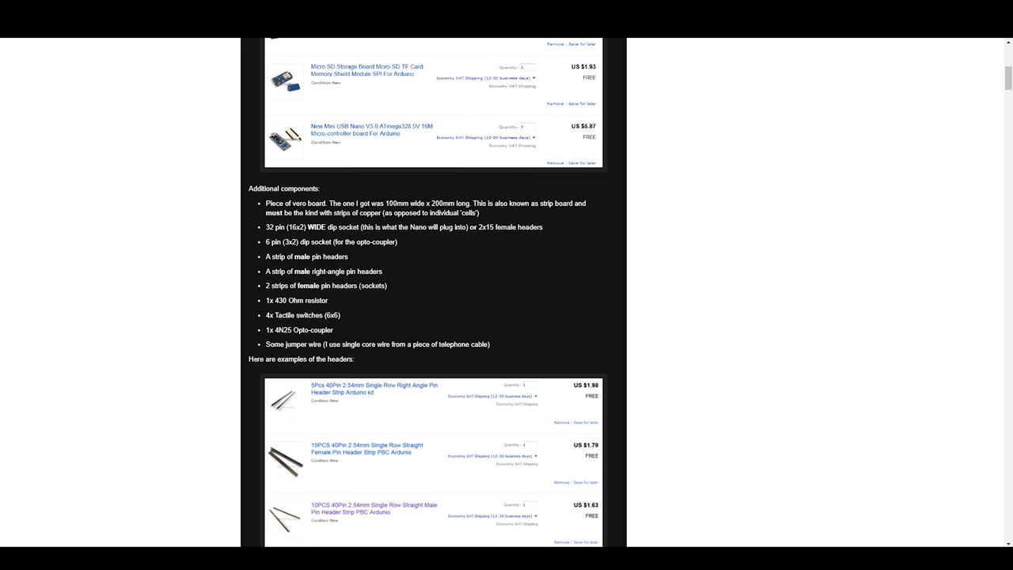
scroll("down", 3)
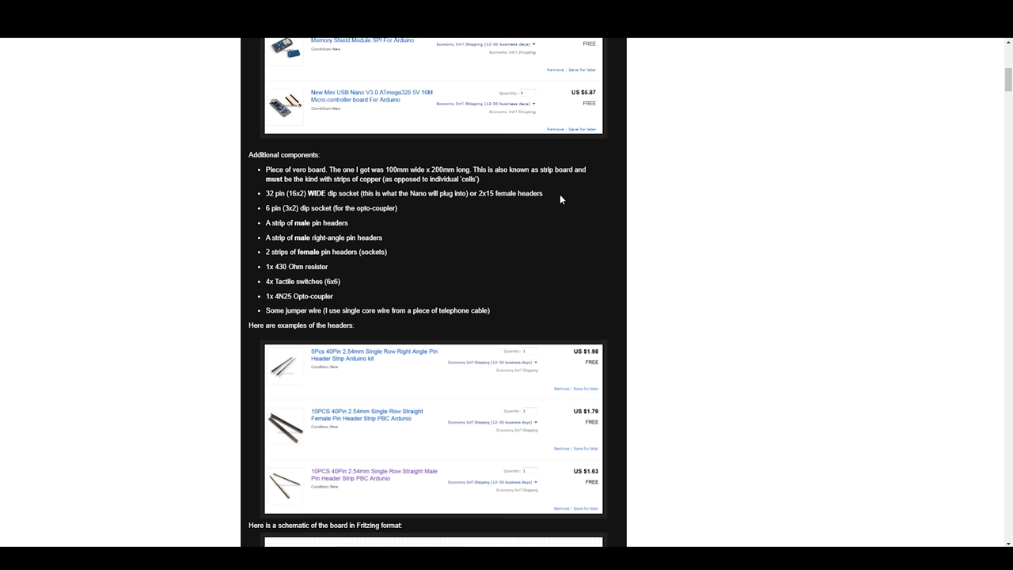
scroll("down", 3)
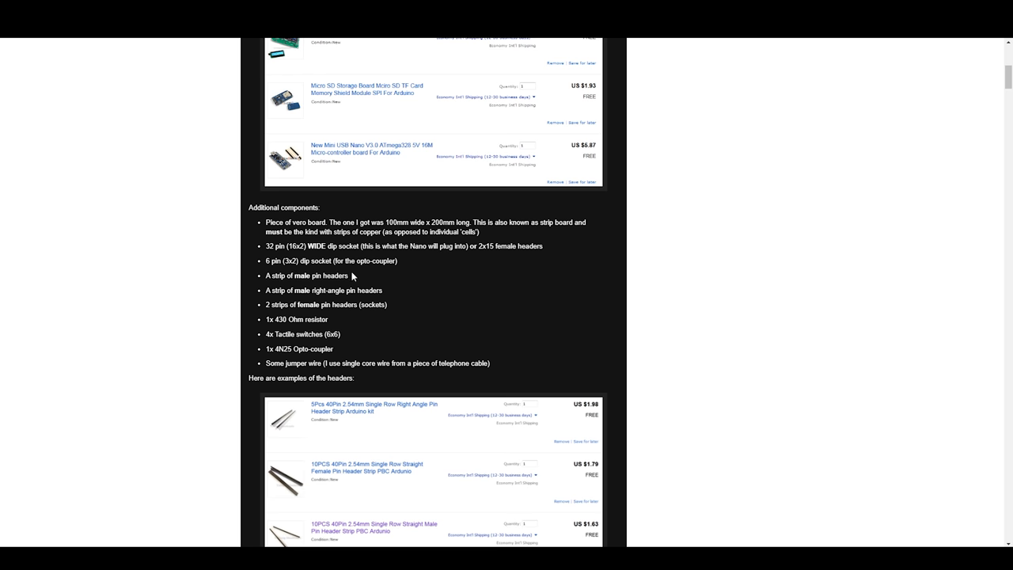
scroll("up", 3)
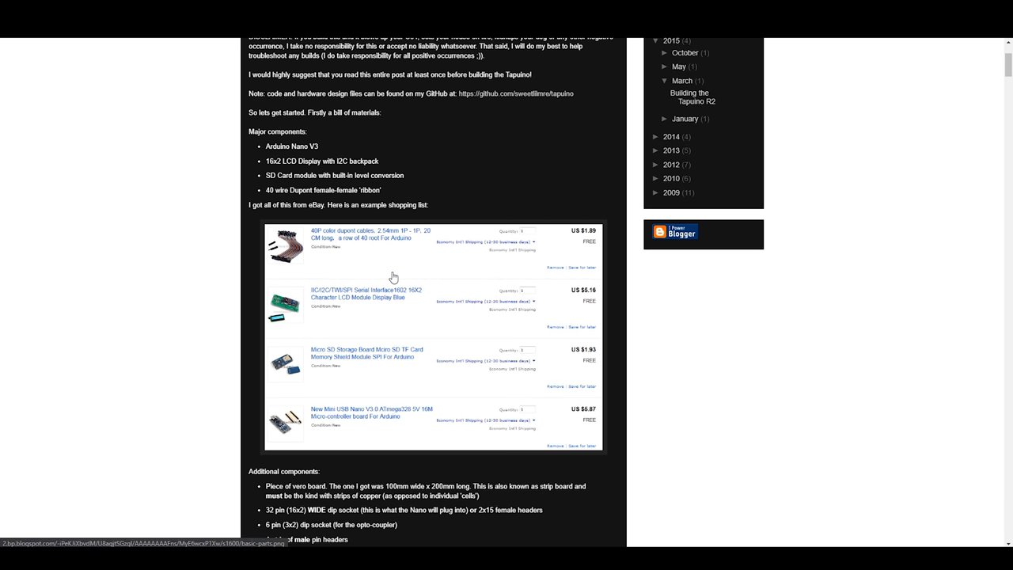
scroll("down", 3)
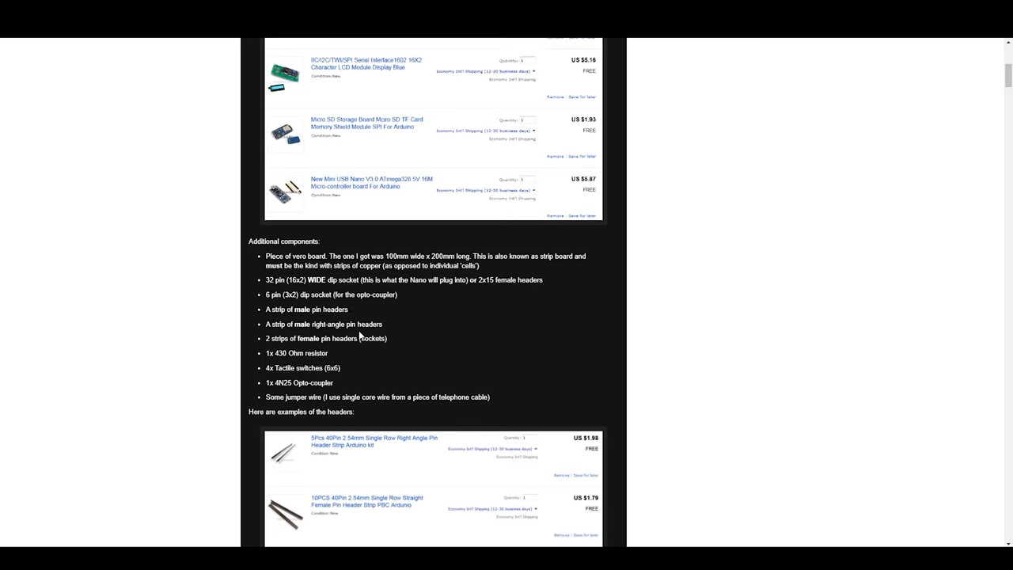
scroll("down", 3)
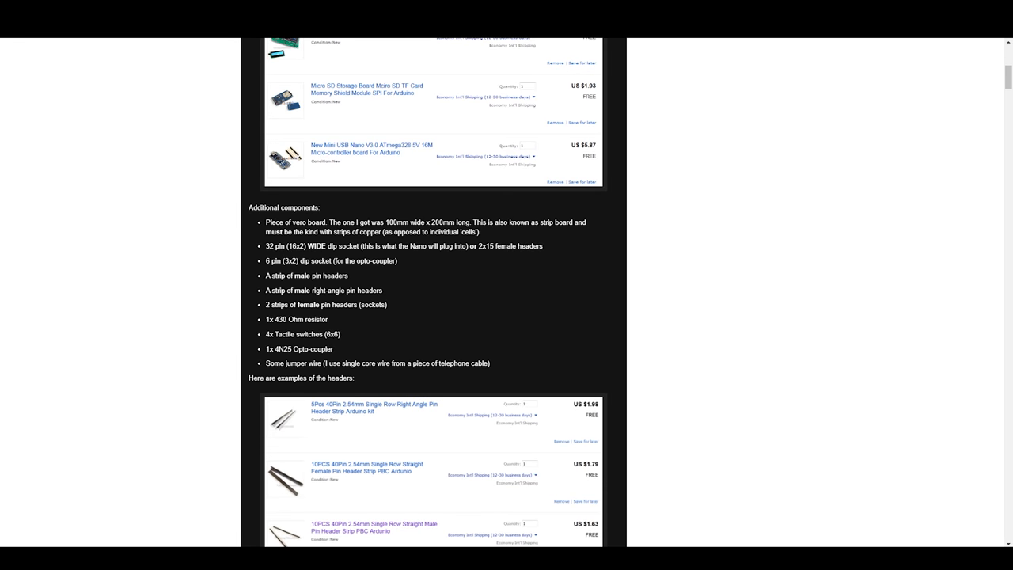
mouse_move(291, 317)
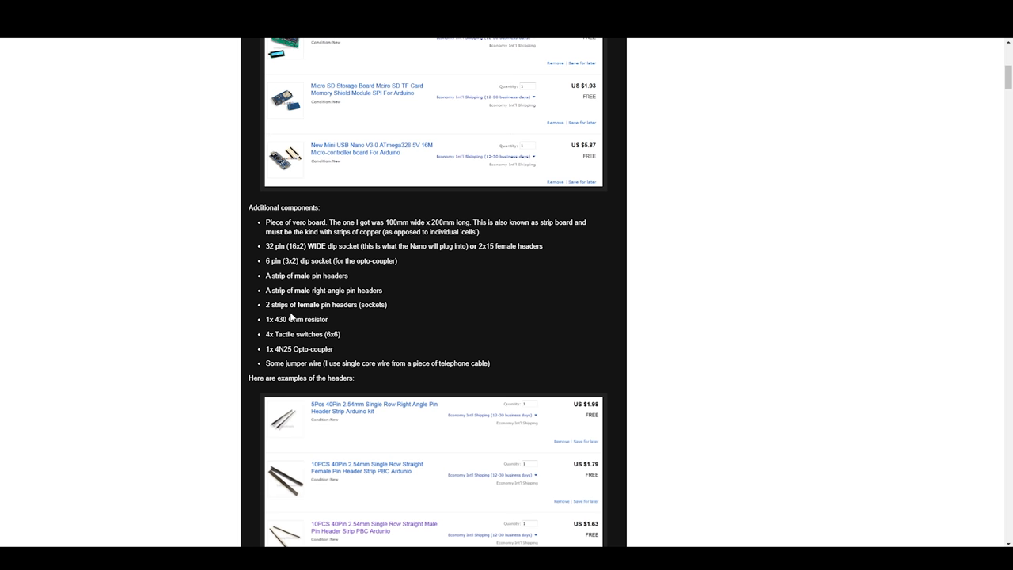
scroll("down", 3)
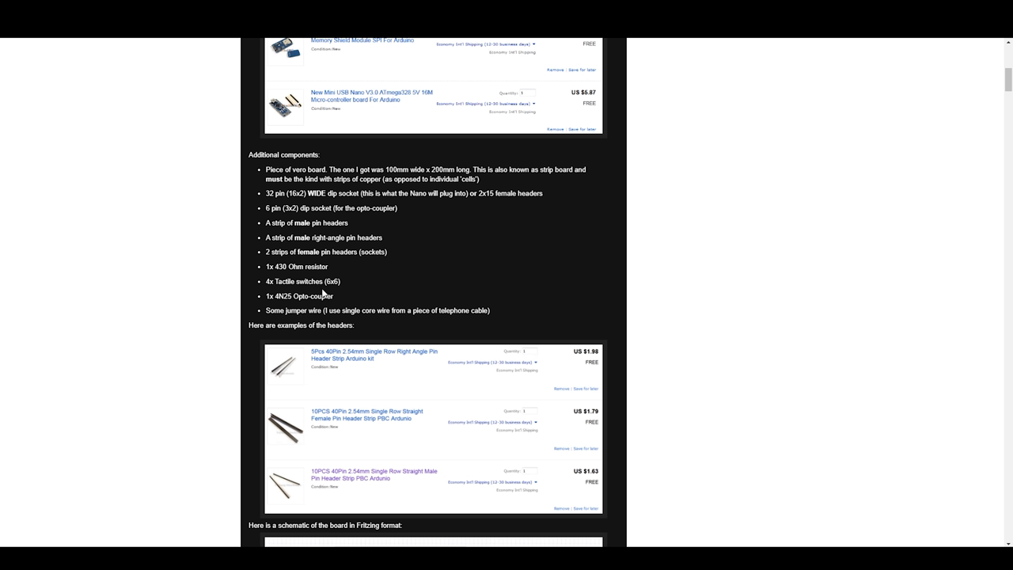
scroll("down", 3)
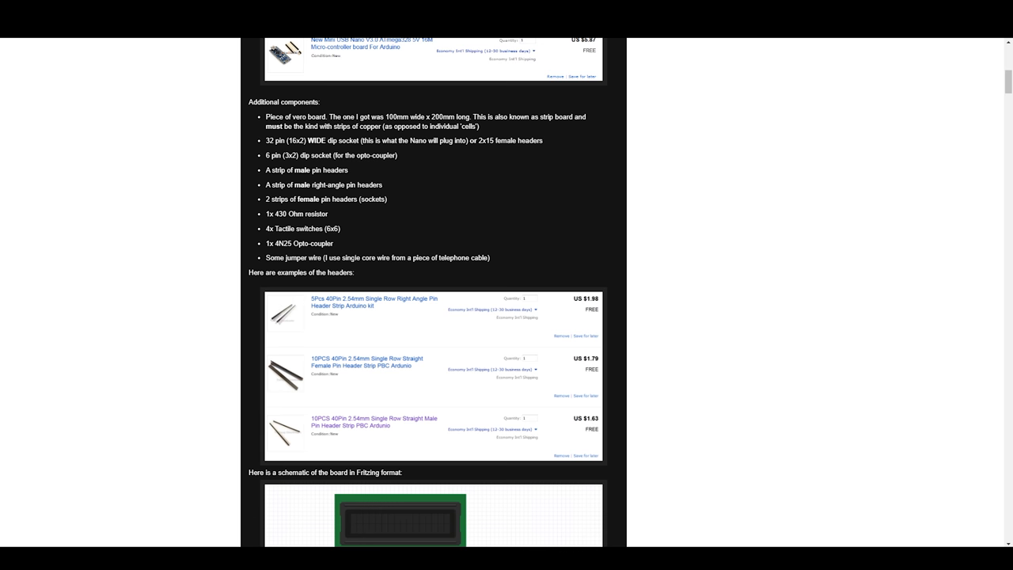
Step: Scroll until the full Tapuino V2 schematic and its wire-colour legend are visible
scroll("down", 3)
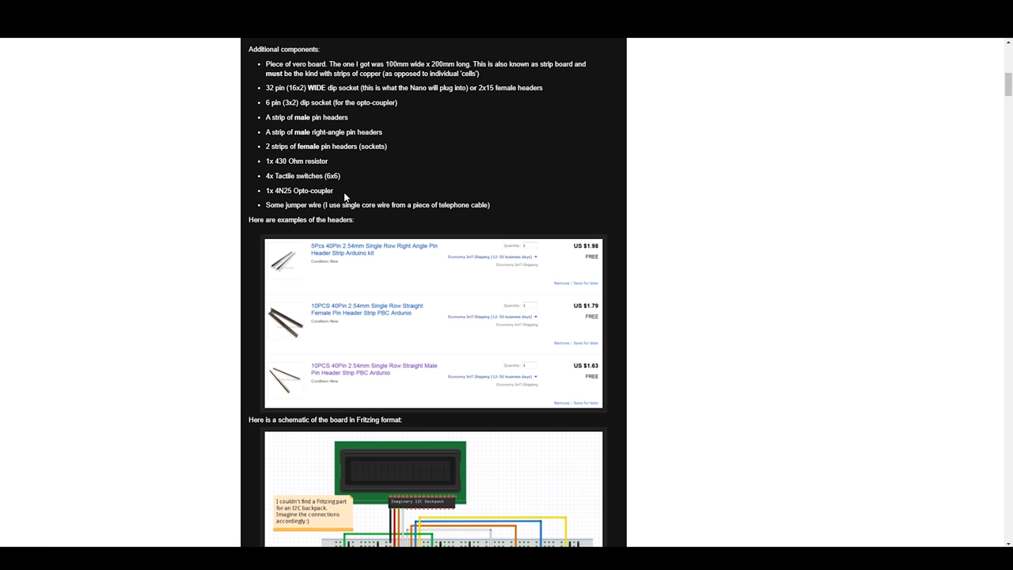
mouse_move(353, 195)
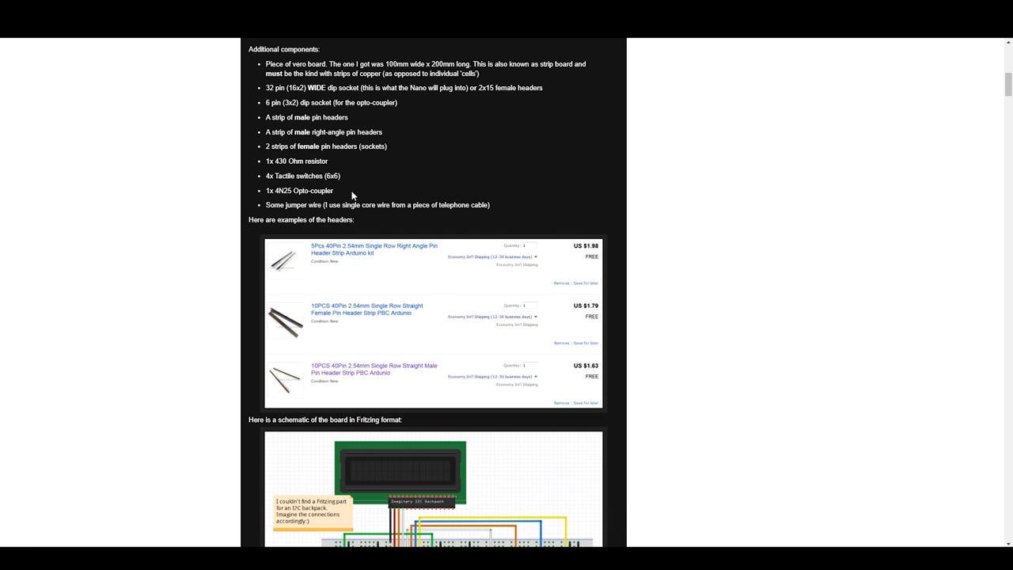
mouse_move(356, 192)
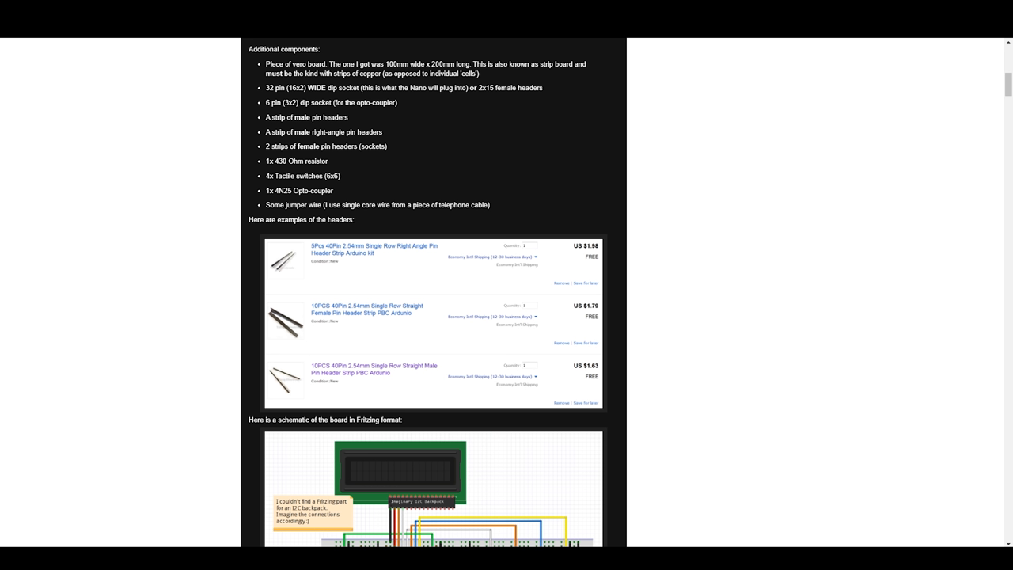
mouse_move(324, 190)
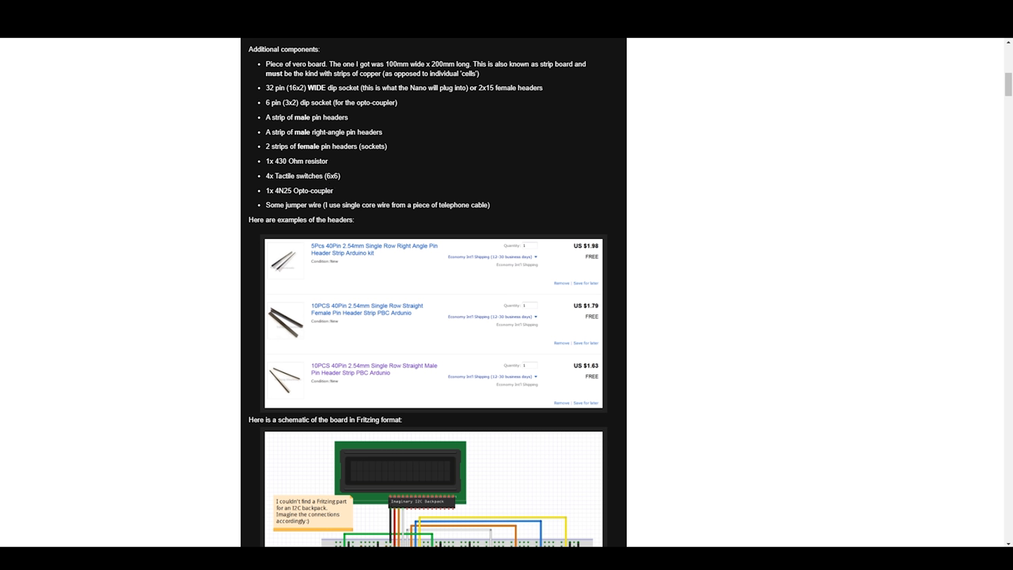
mouse_move(379, 201)
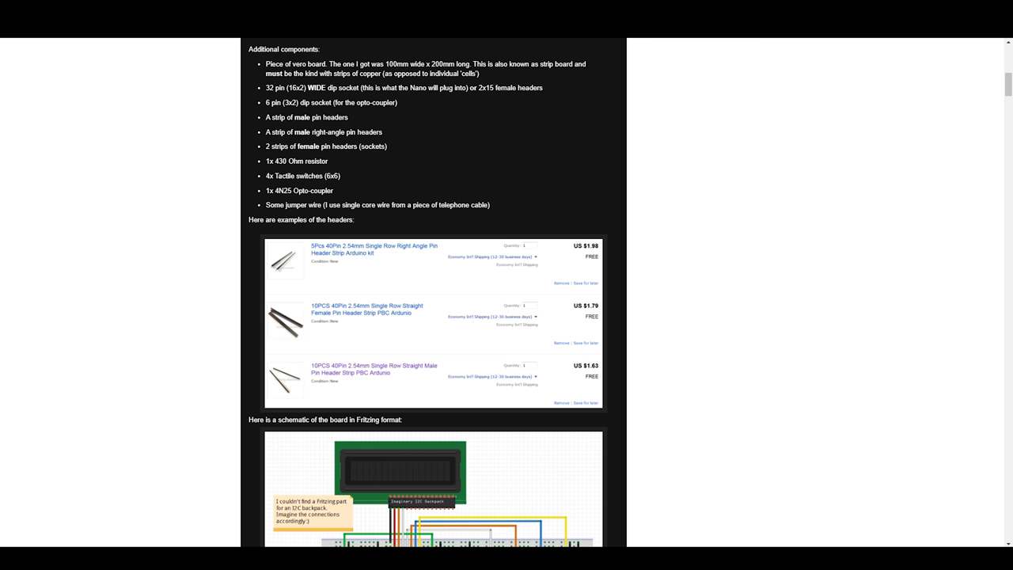
mouse_move(327, 231)
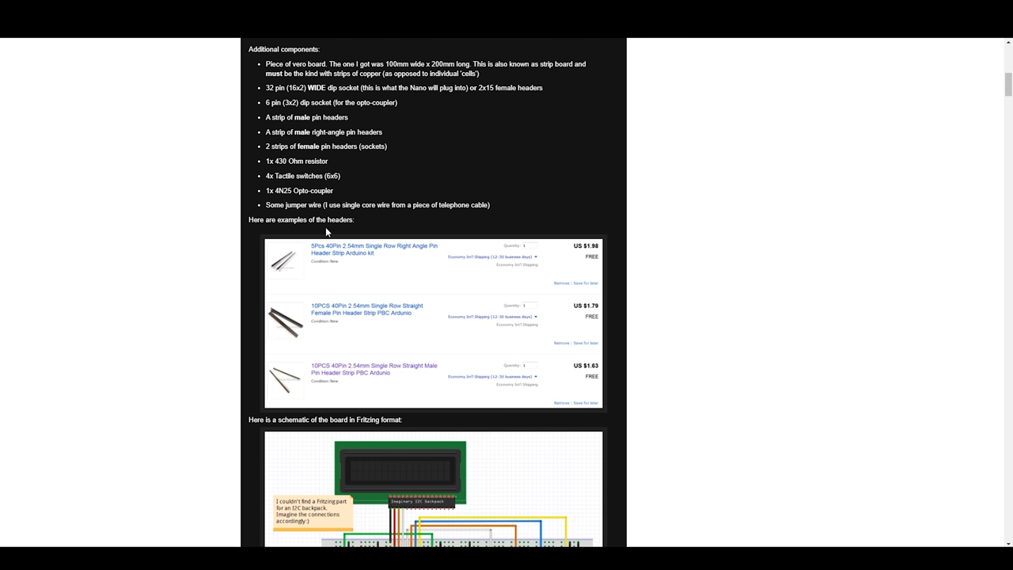
scroll("down", 3)
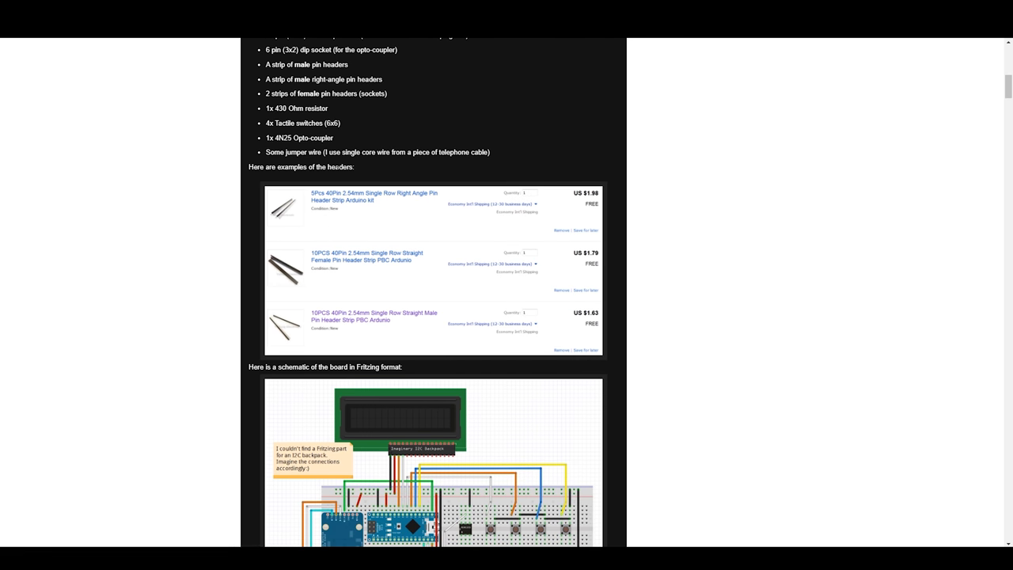
scroll("down", 3)
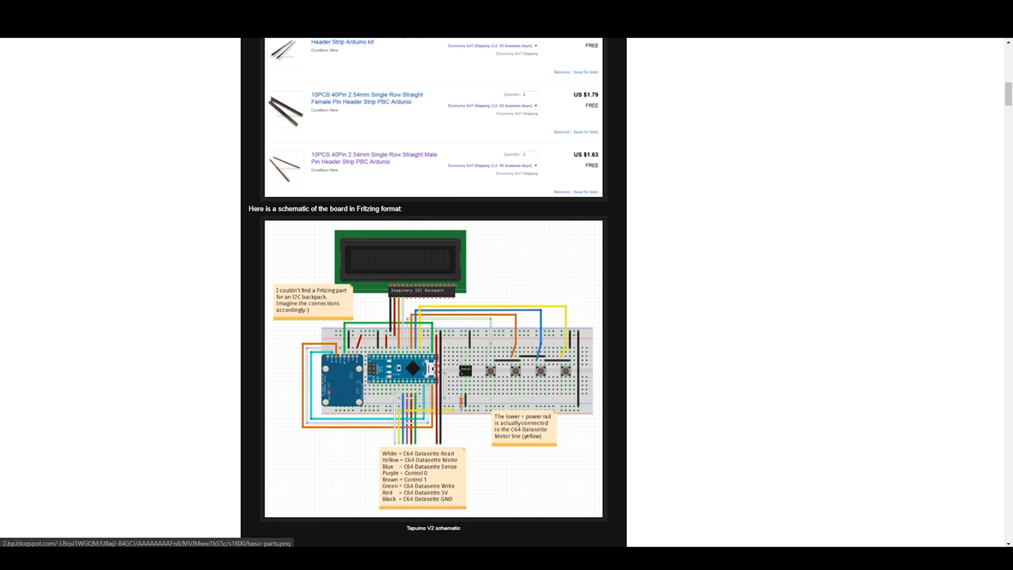
scroll("down", 3)
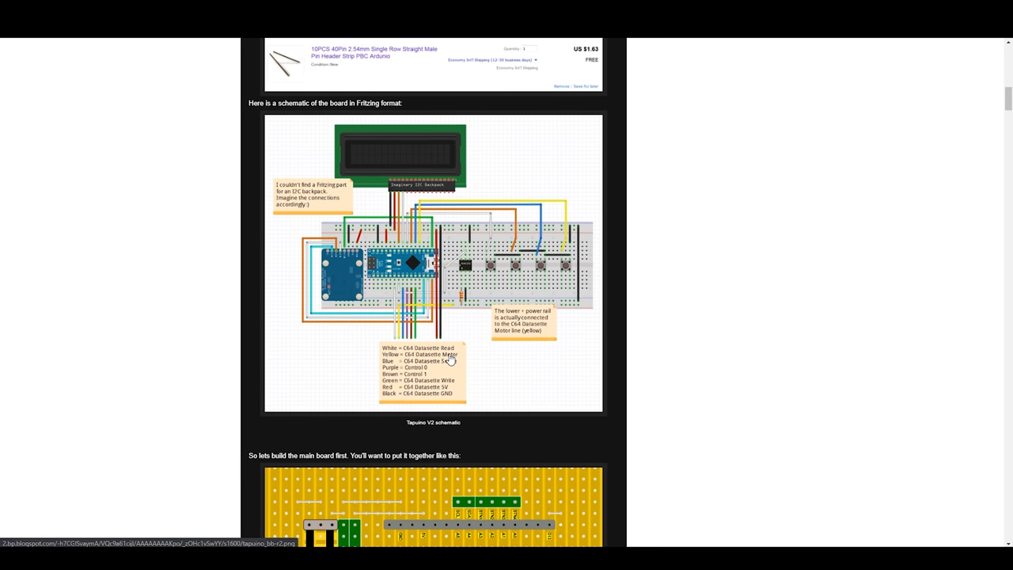
mouse_move(386, 295)
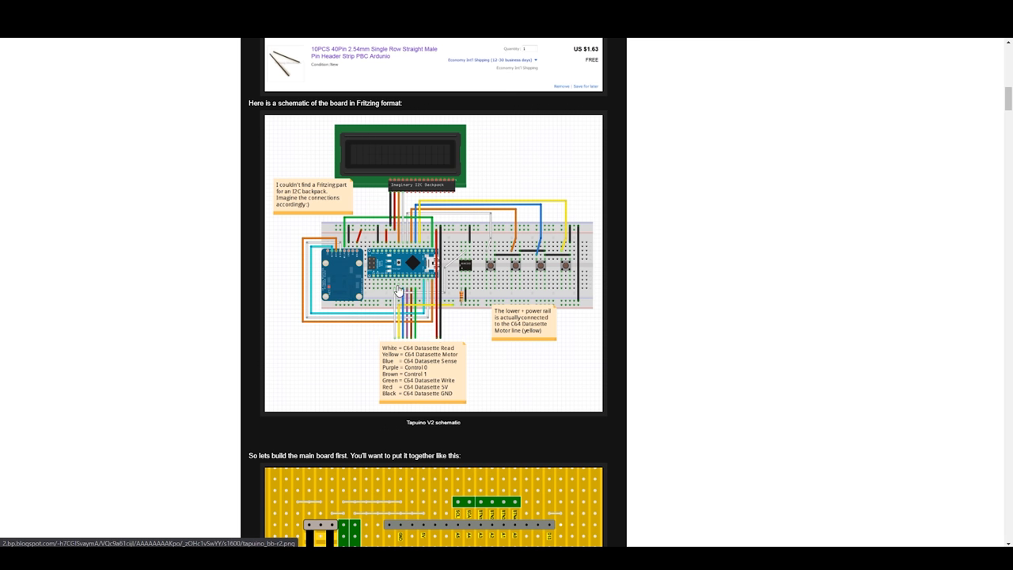
Step: Scroll past the main board top and bottom views to the soldering order and button board top view
scroll("down", 3)
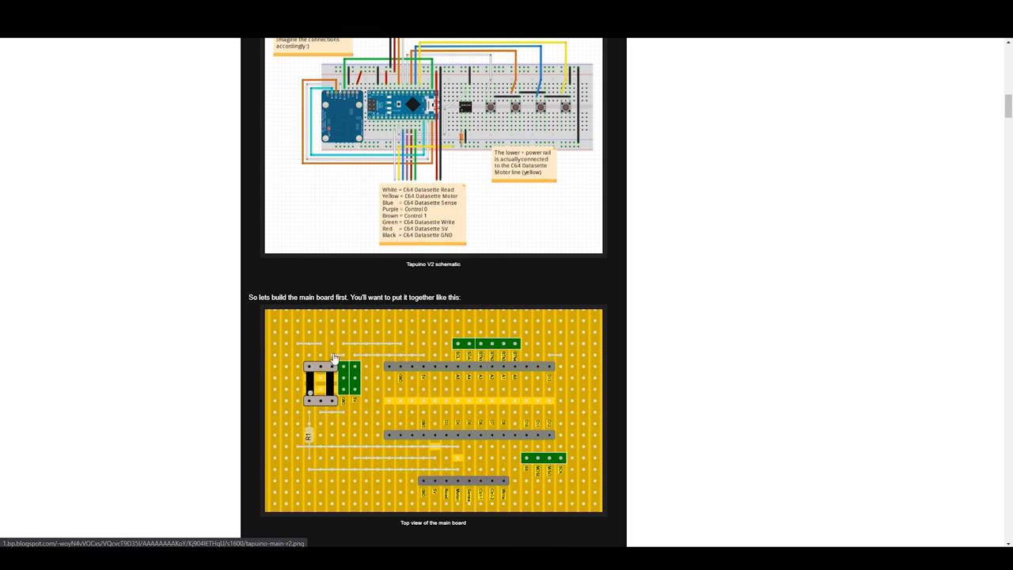
scroll("up", 3)
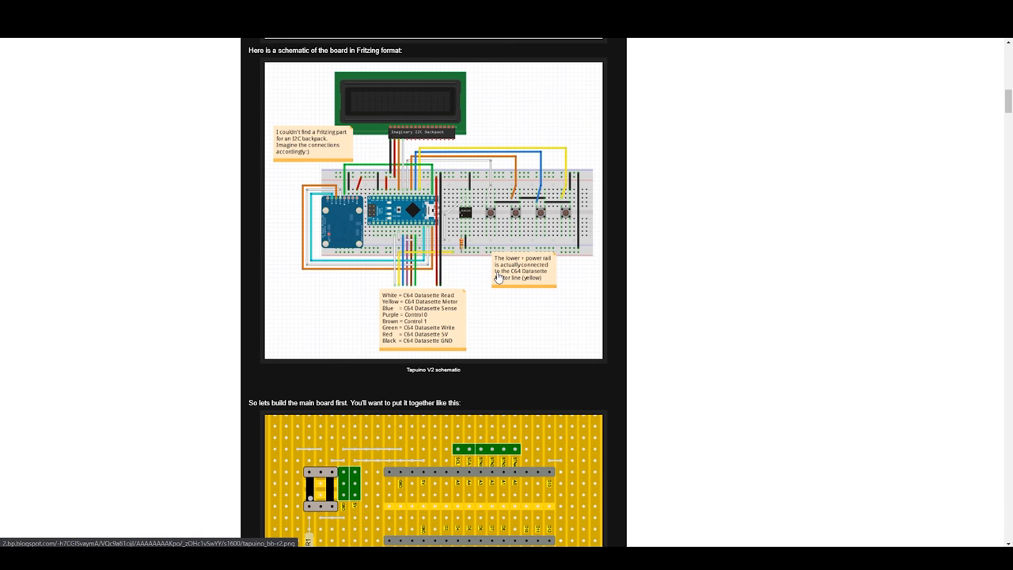
mouse_move(410, 215)
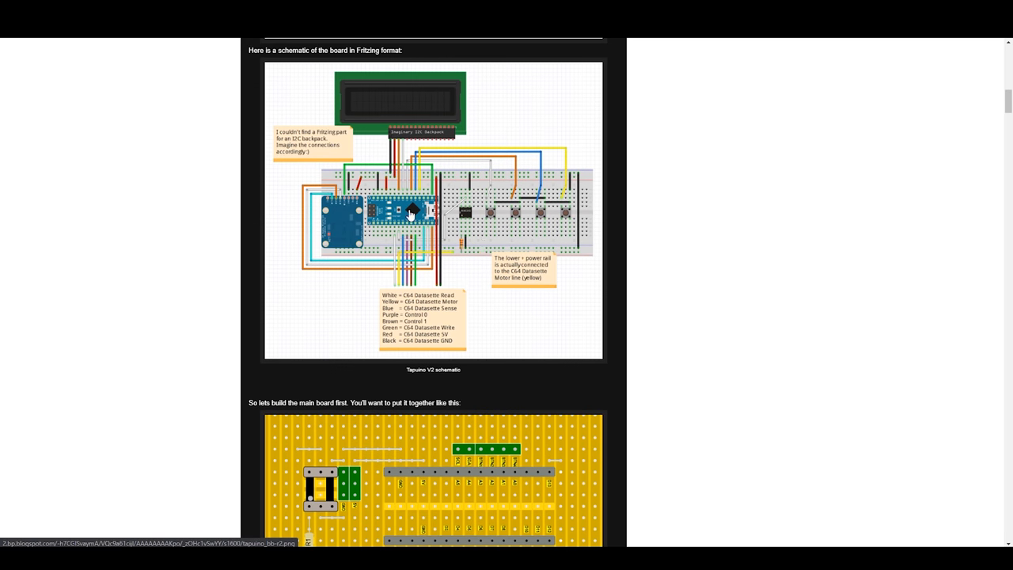
scroll("down", 3)
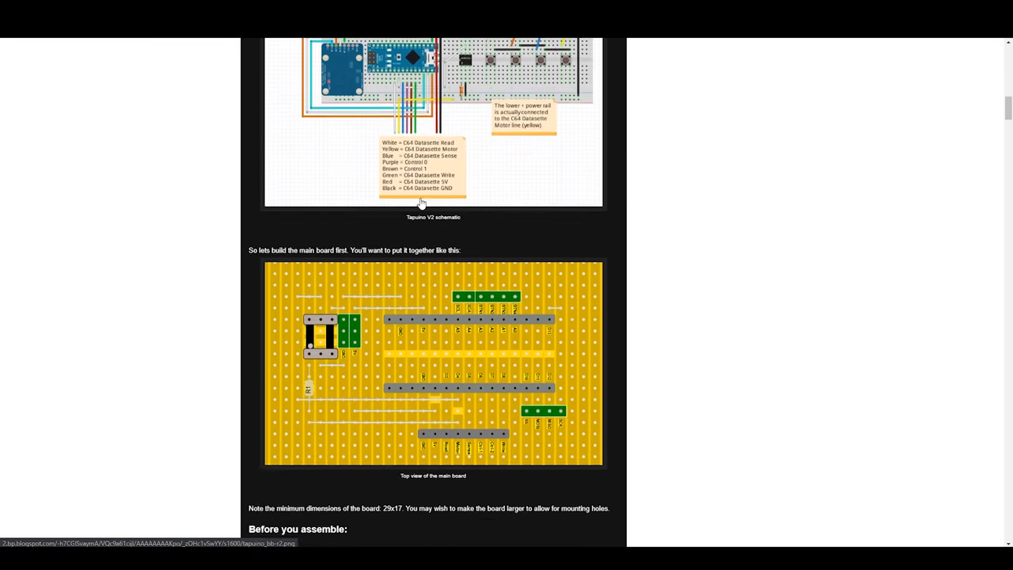
scroll("down", 3)
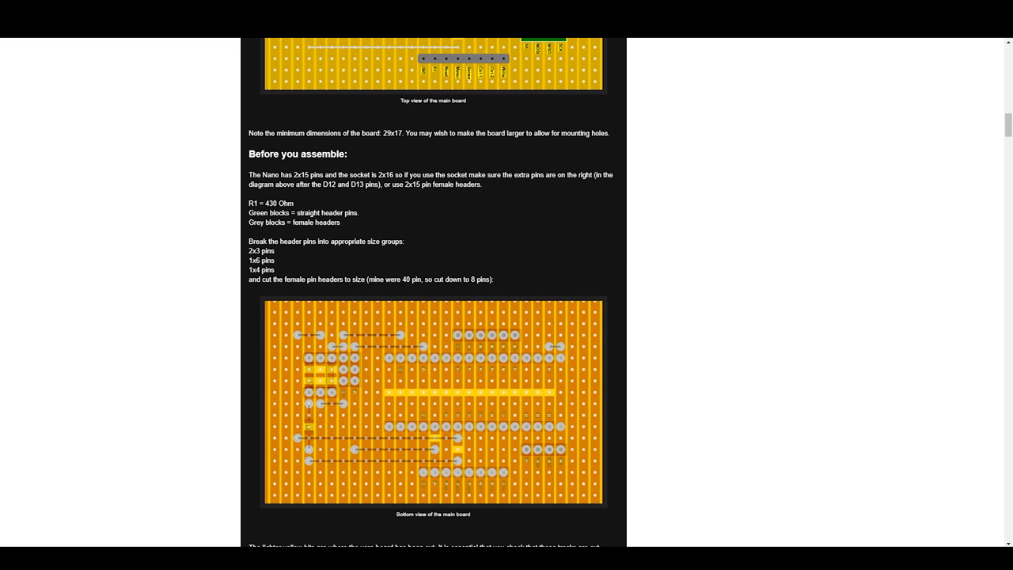
scroll("down", 3)
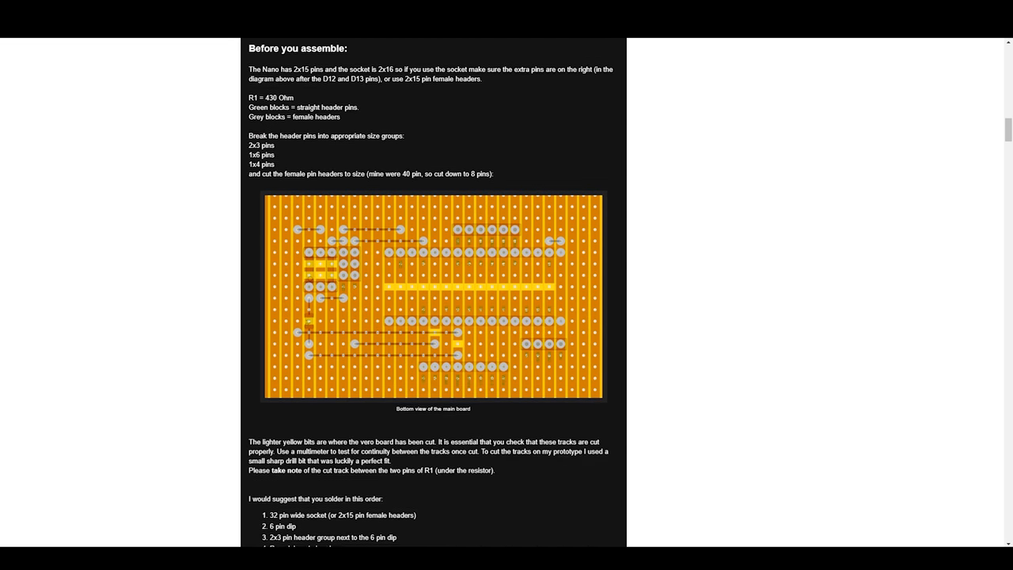
scroll("down", 3)
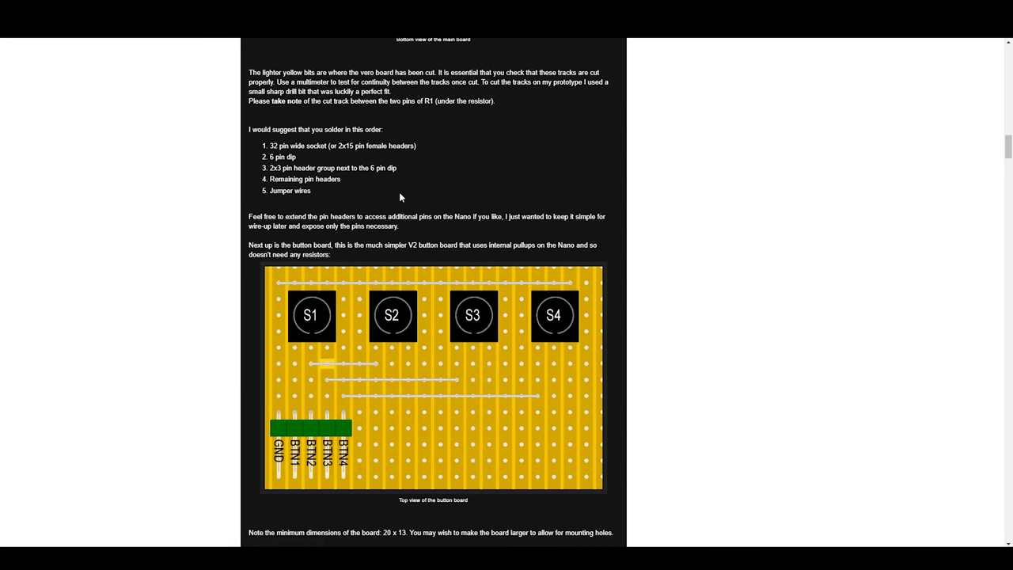
Step: Scroll through the installation photos to the Nano wiring guide and C2N connector pinout
scroll("down", 3)
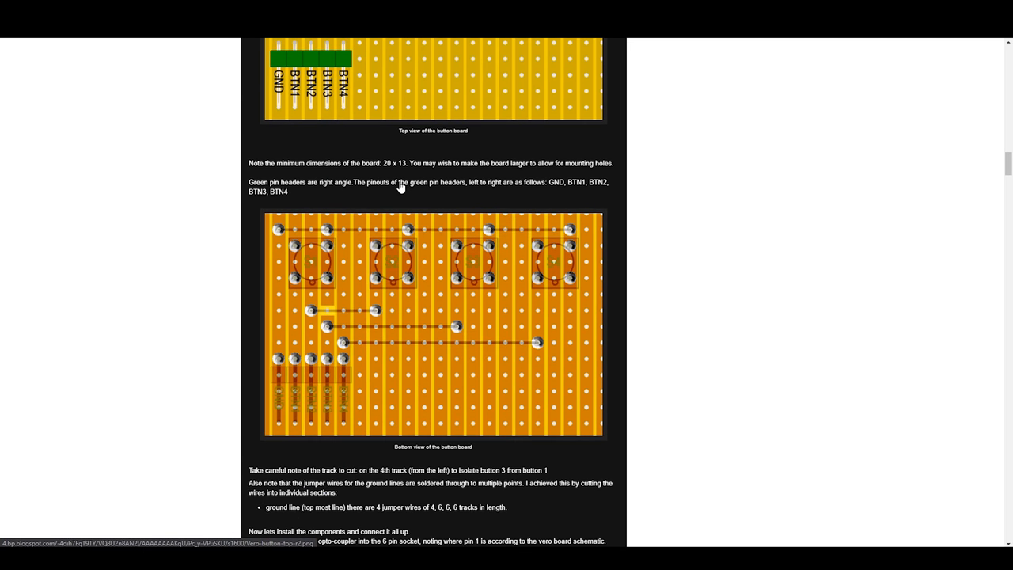
scroll("down", 3)
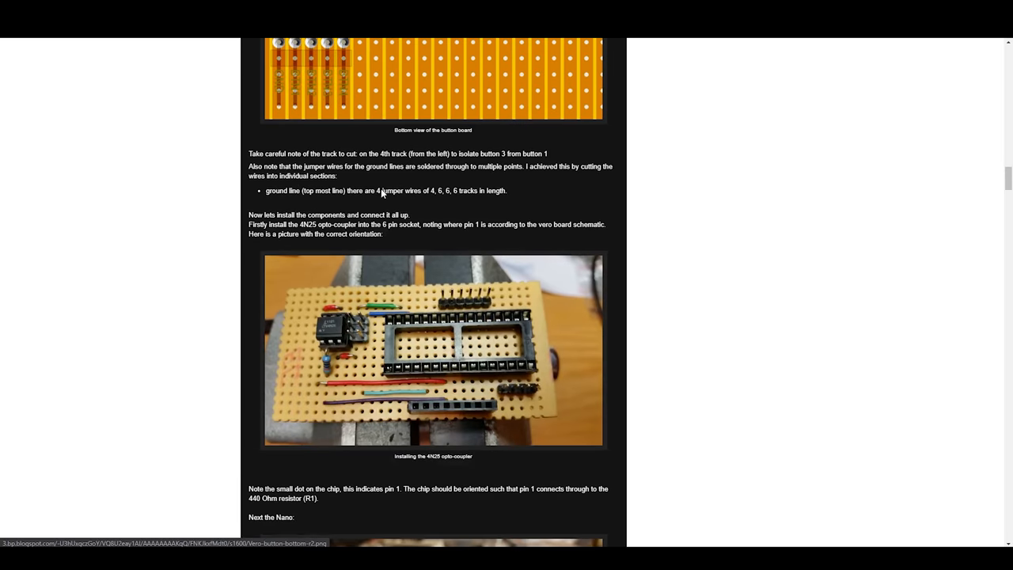
scroll("down", 3)
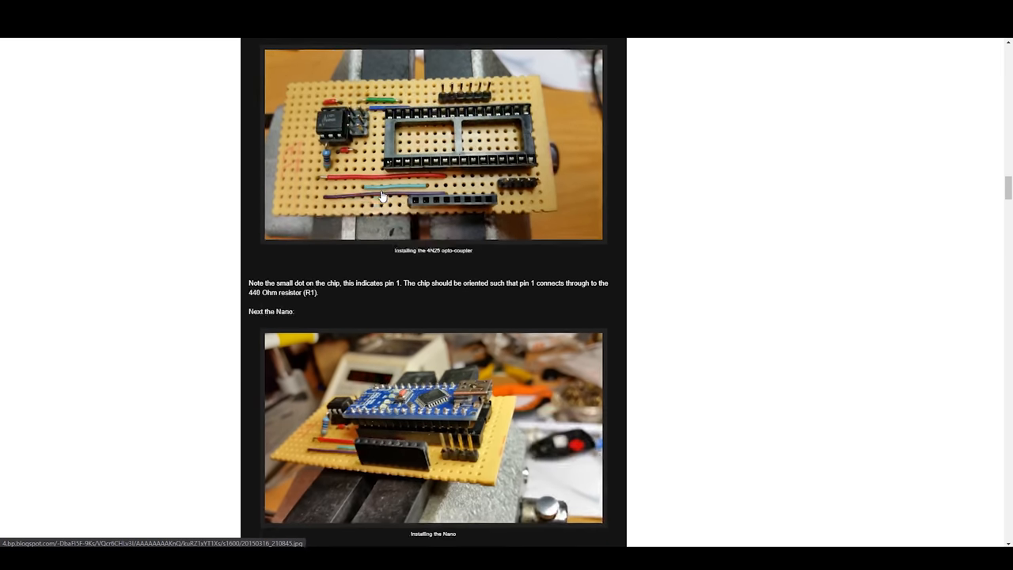
scroll("down", 3)
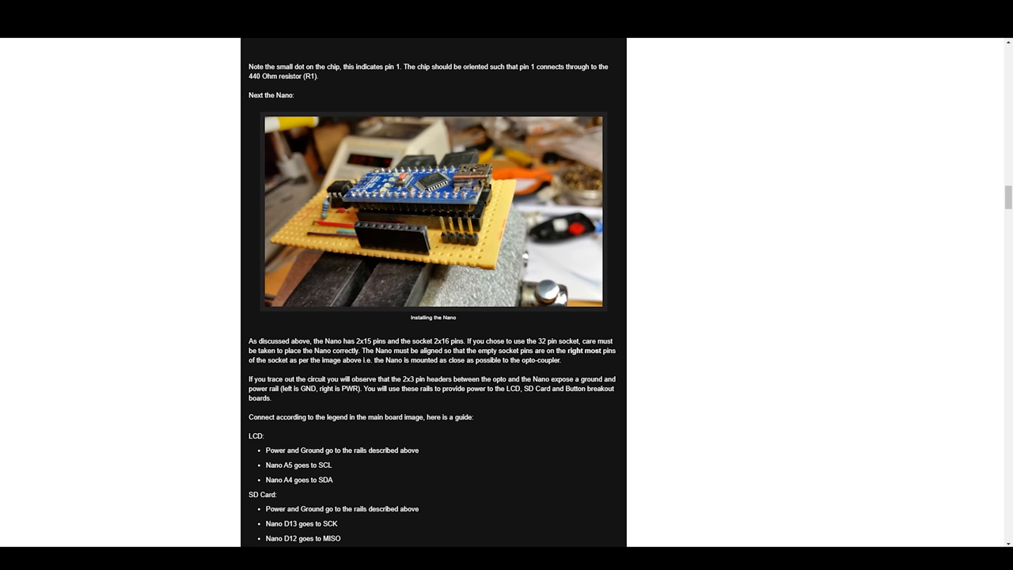
scroll("up", 3)
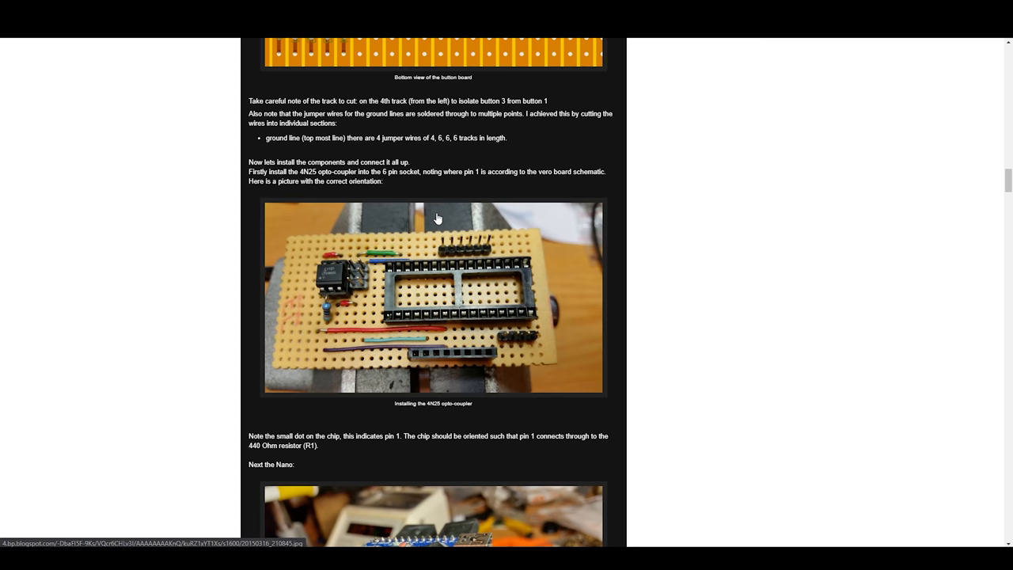
scroll("down", 3)
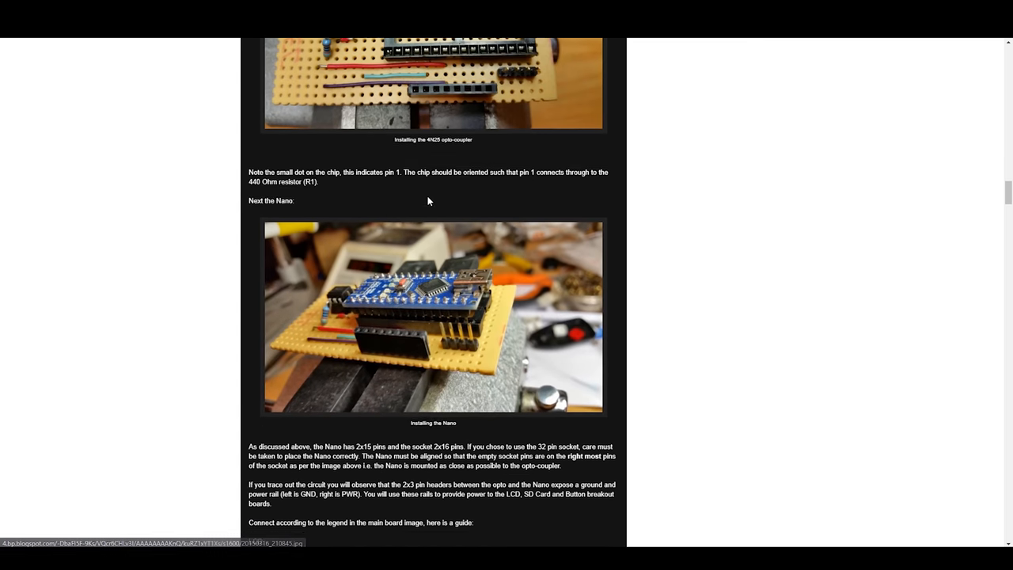
scroll("down", 3)
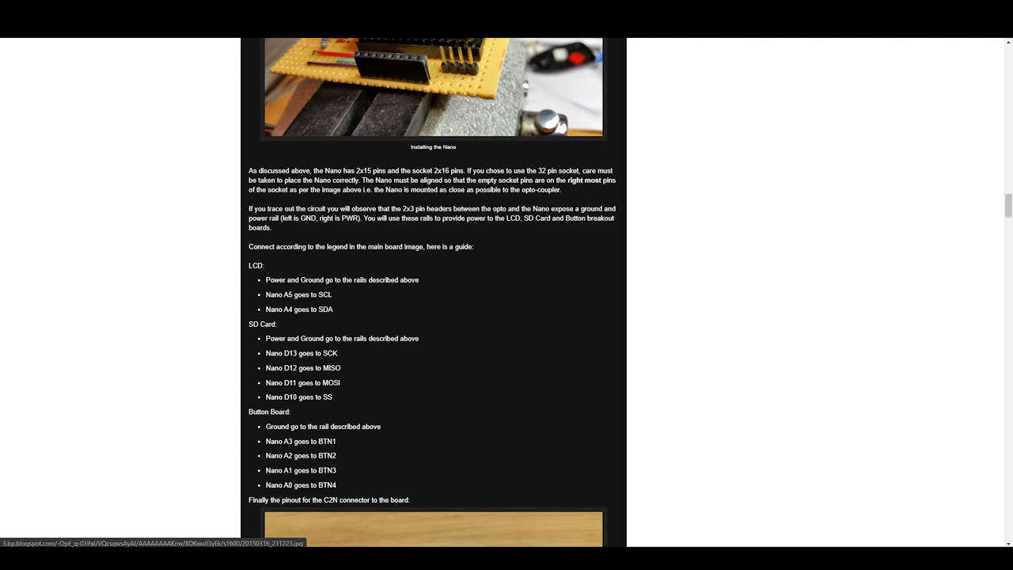
scroll("down", 3)
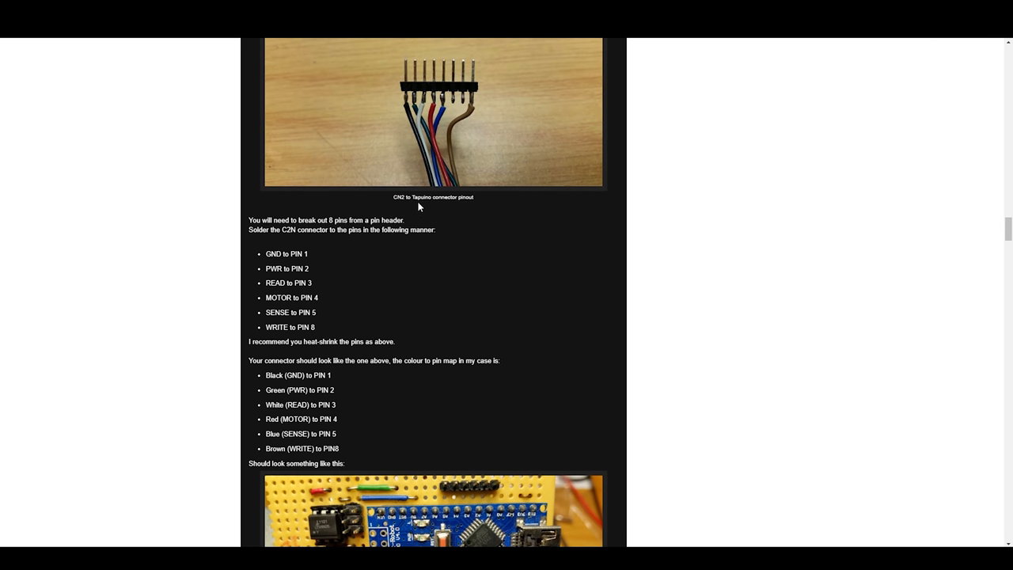
mouse_move(453, 222)
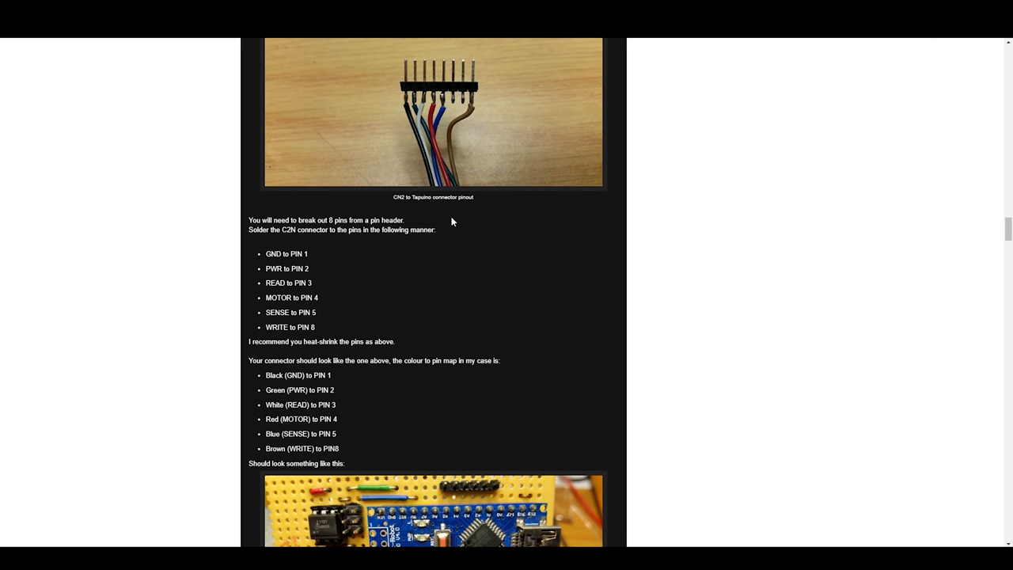
Step: Scroll past the C2N connection photo and button controls into the 66 comments
scroll("down", 3)
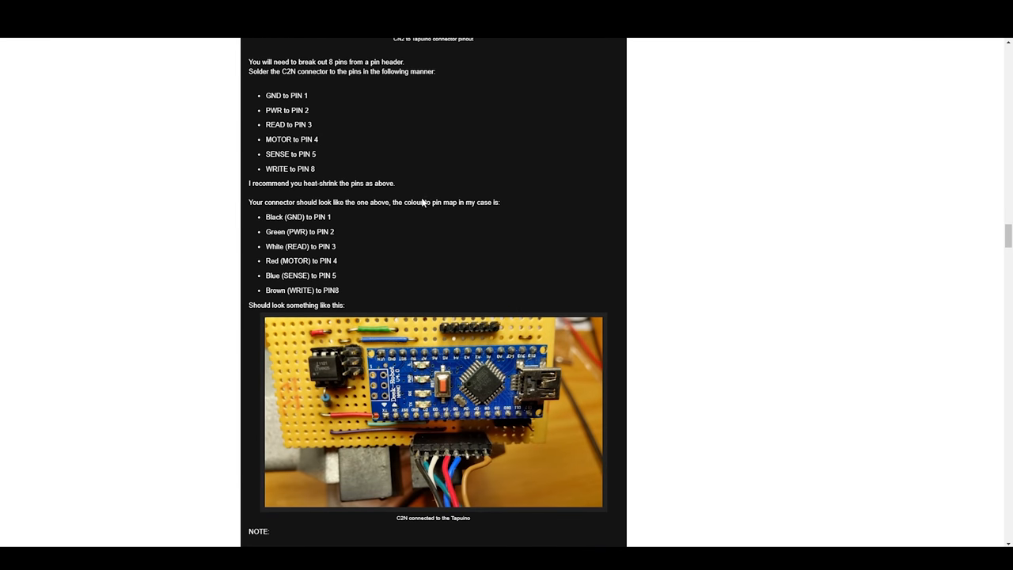
scroll("down", 3)
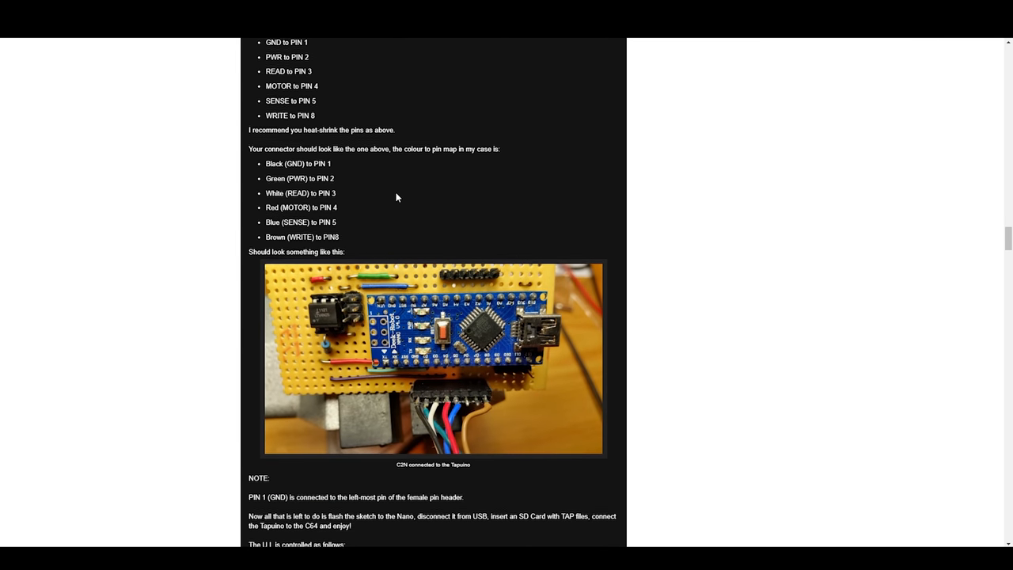
scroll("down", 3)
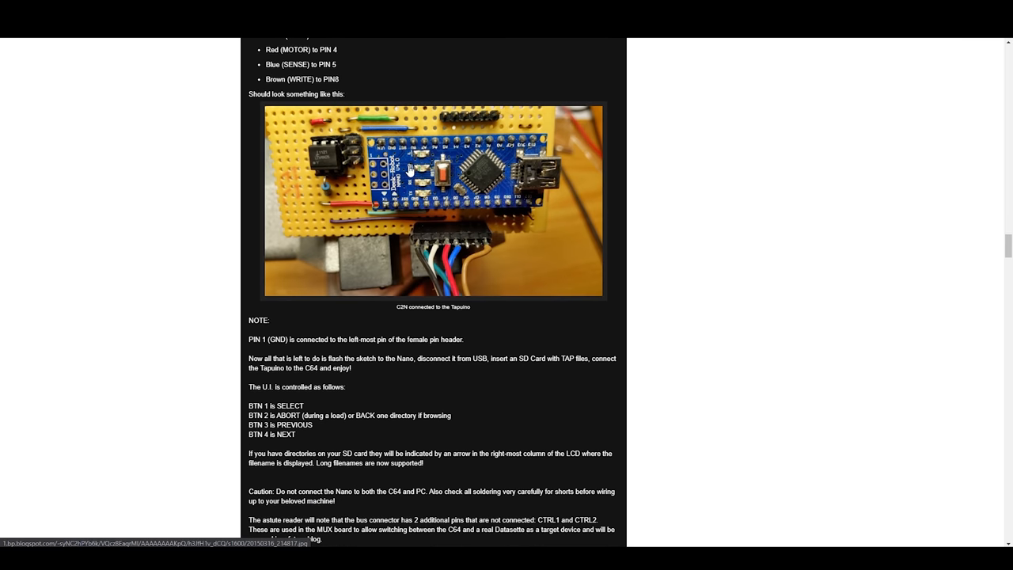
scroll("down", 3)
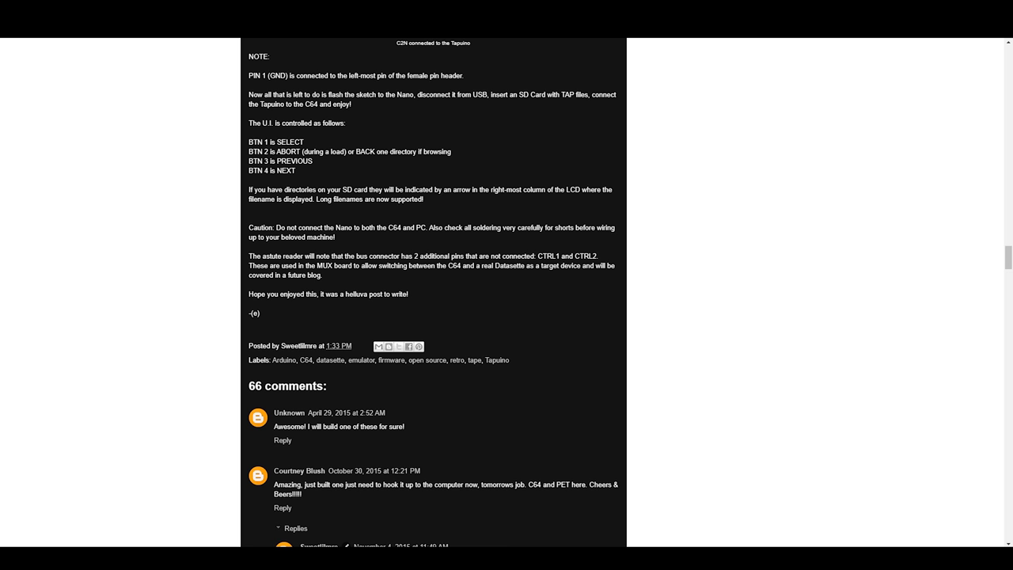
Step: Scroll back up to the post title, disclaimer and opening bill of materials
scroll("up", 3)
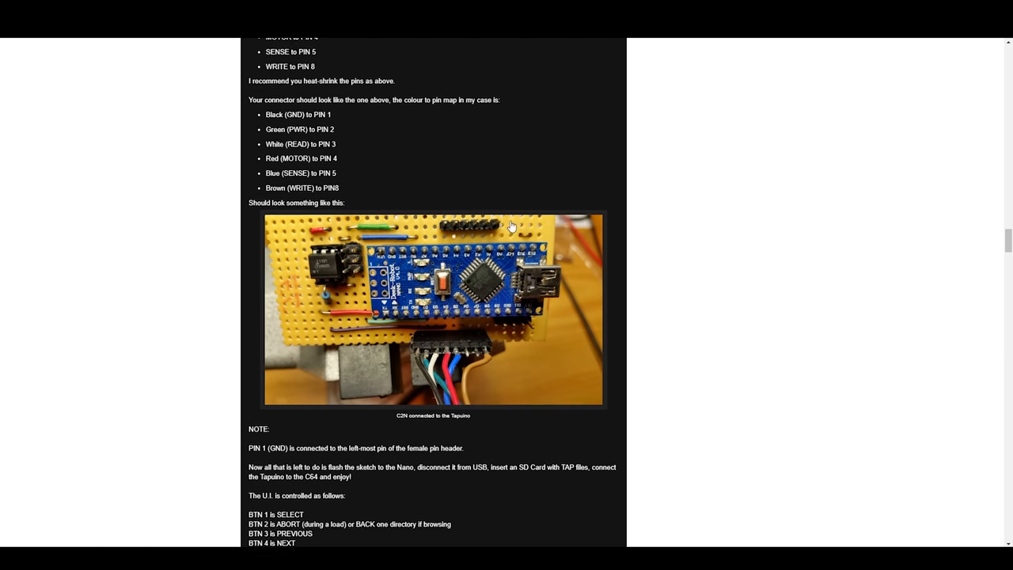
scroll("up", 3)
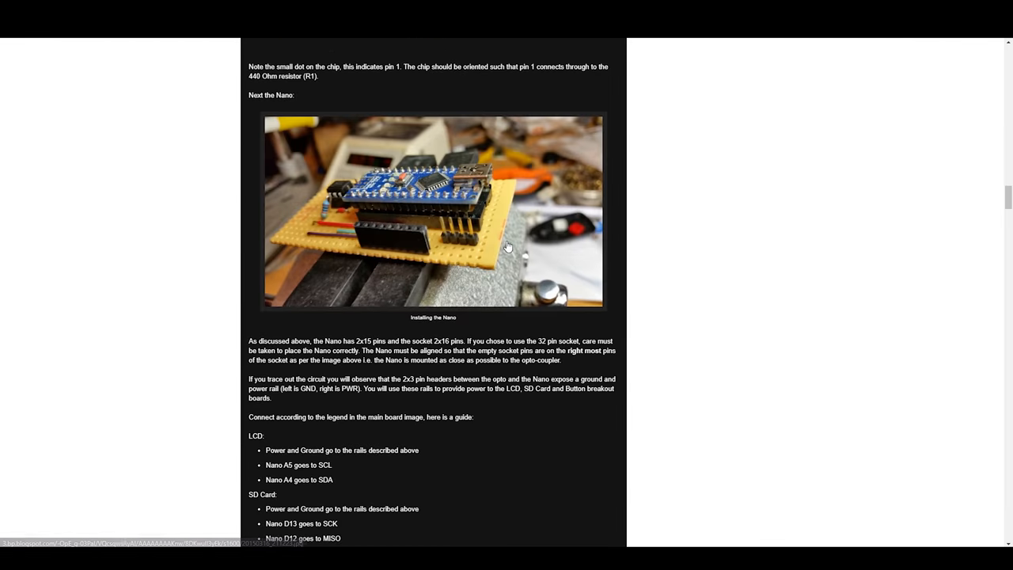
scroll("up", 3)
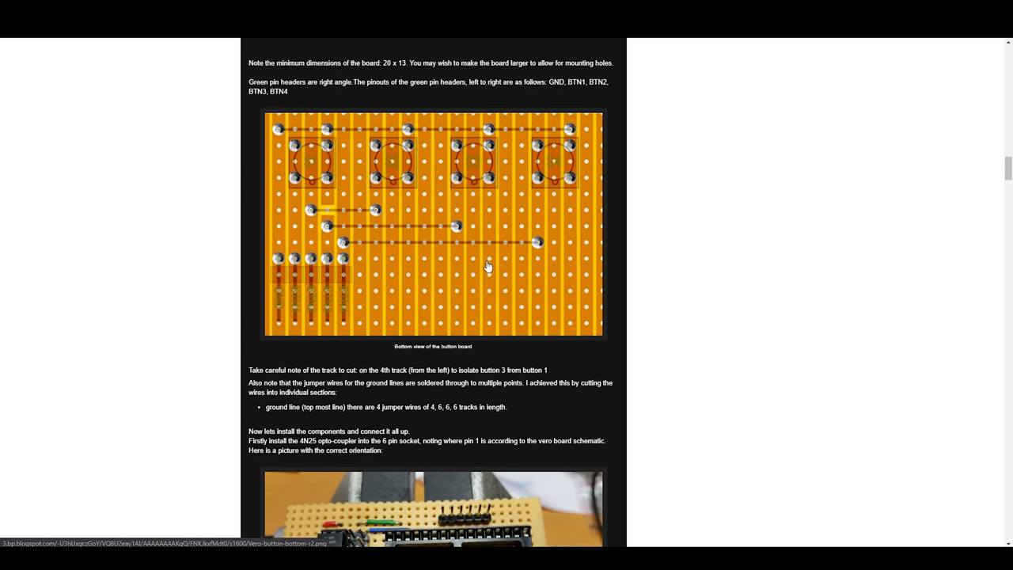
scroll("down", 3)
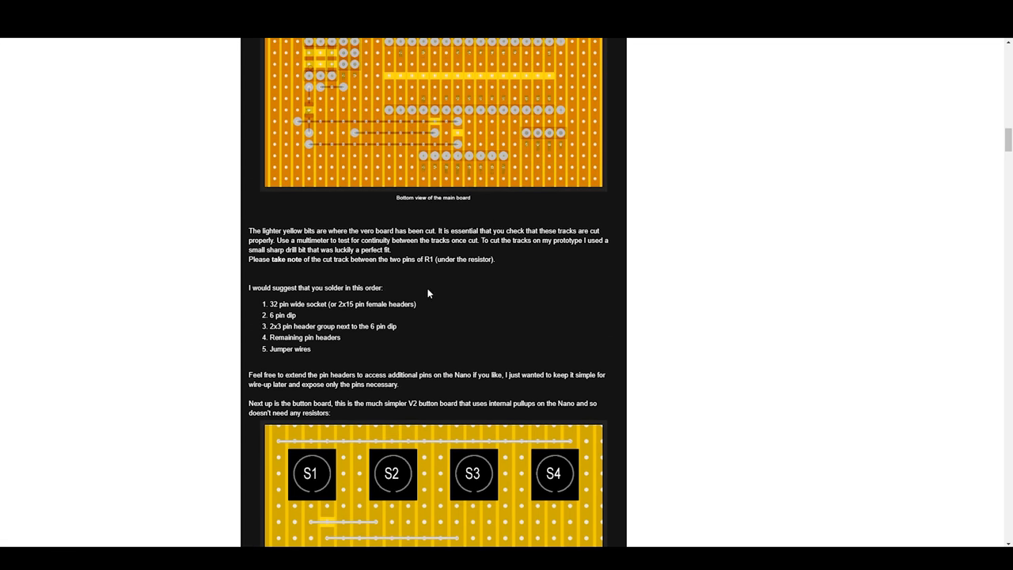
scroll("up", 3)
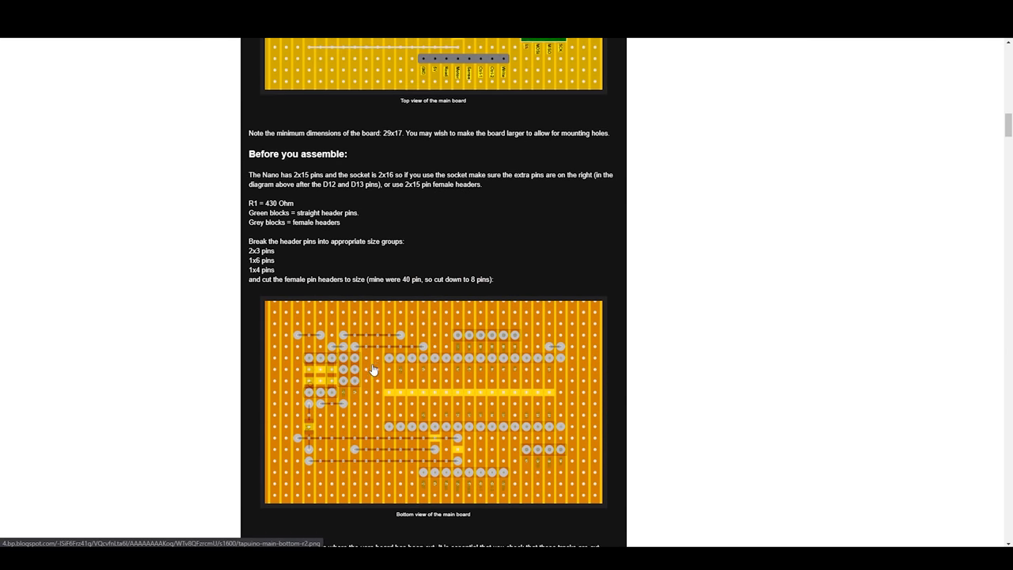
scroll("up", 3)
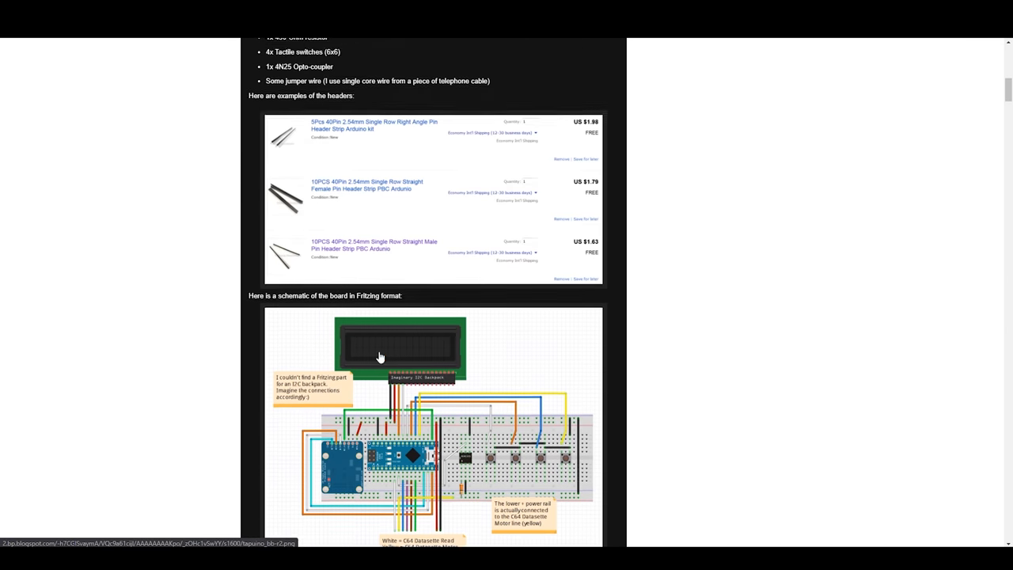
scroll("up", 3)
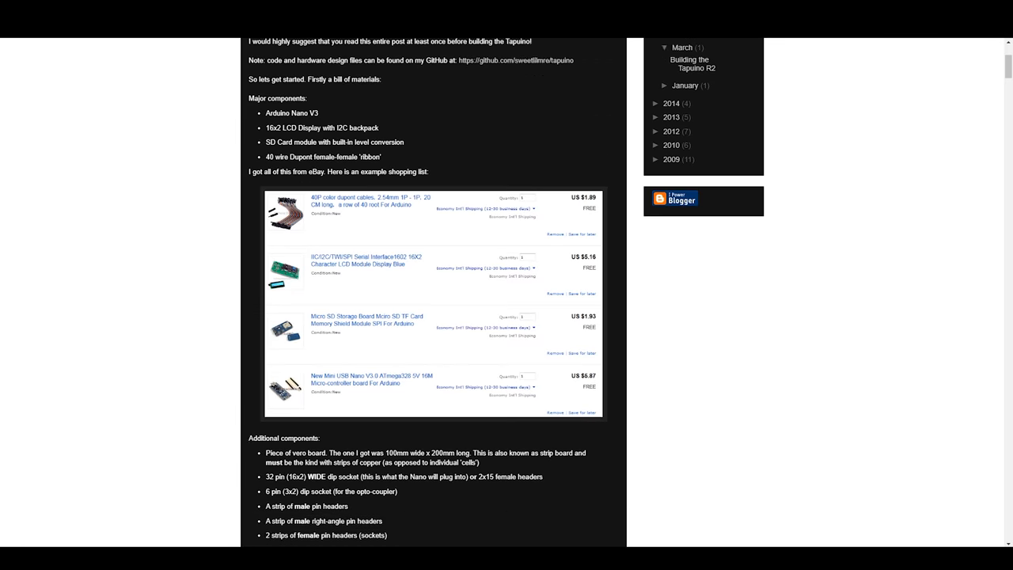
scroll("up", 3)
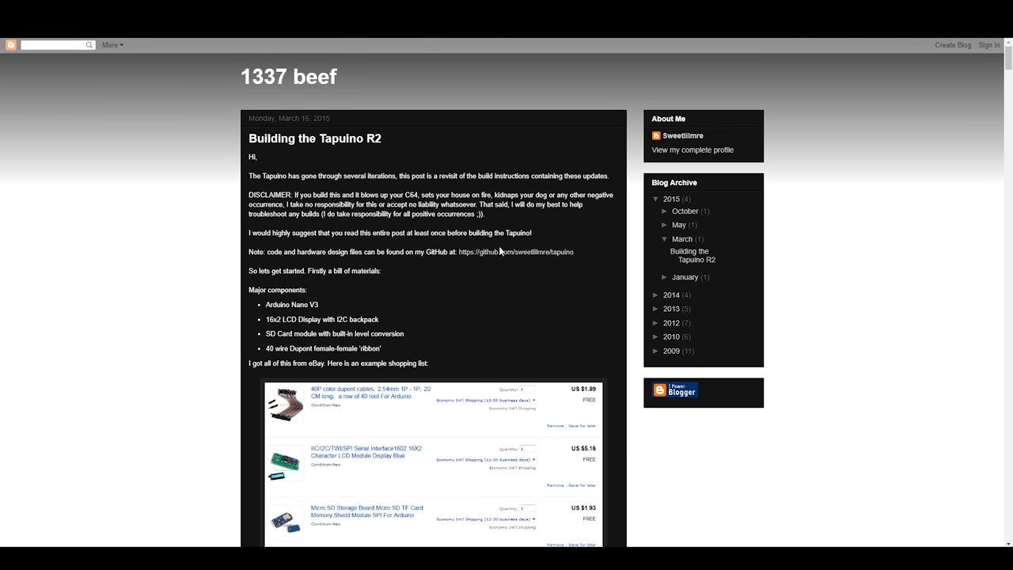
Step: Follow the github.com/sweetlilmre/tapuino link and scroll the file list to the README
left_click(516, 251)
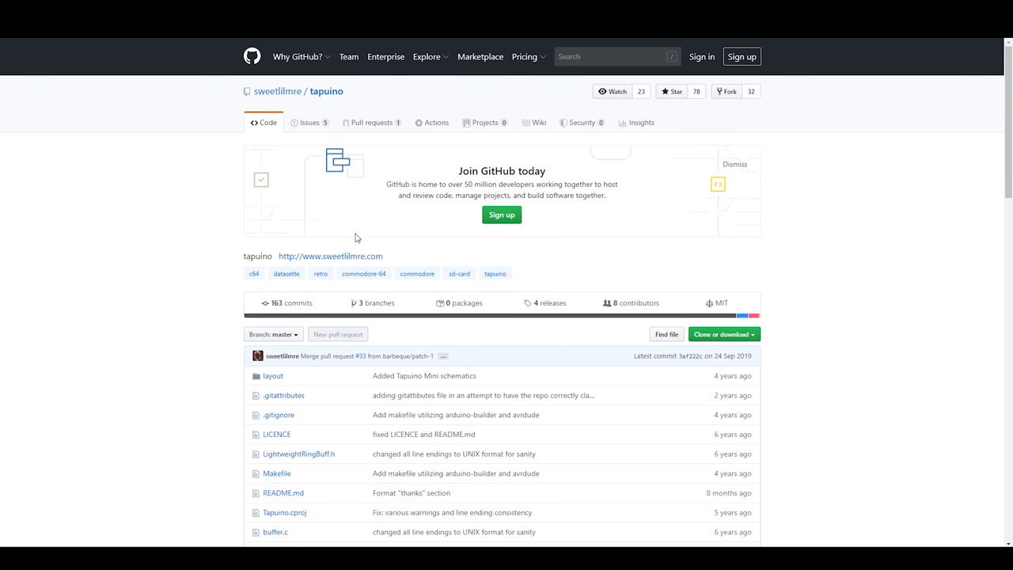
scroll("down", 3)
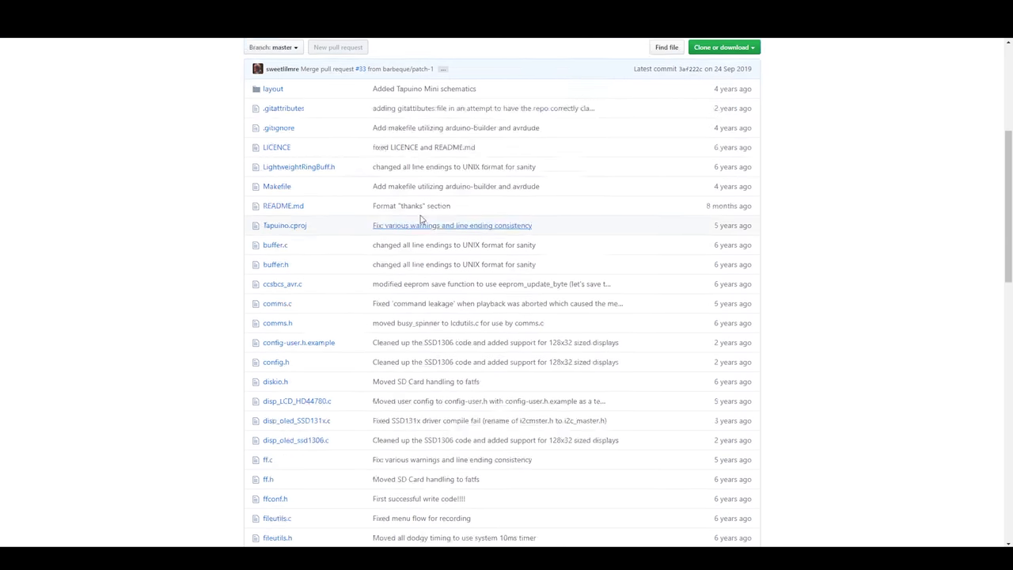
scroll("down", 3)
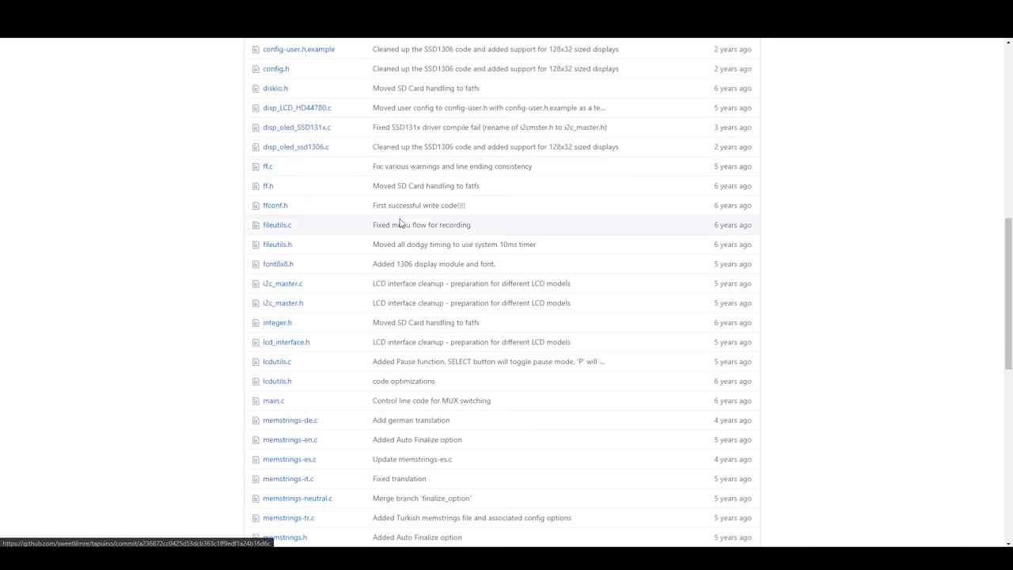
scroll("up", 3)
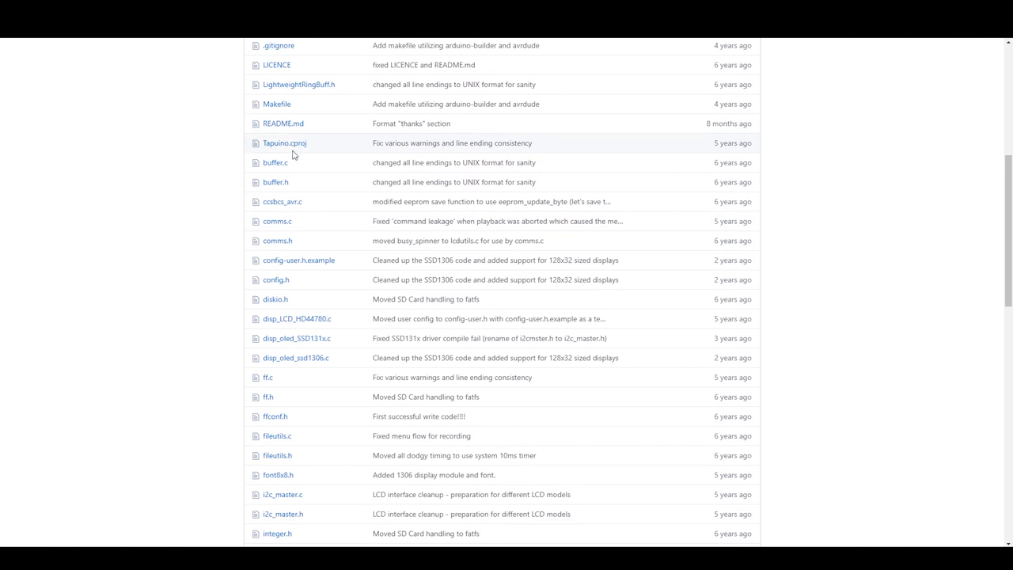
scroll("down", 3)
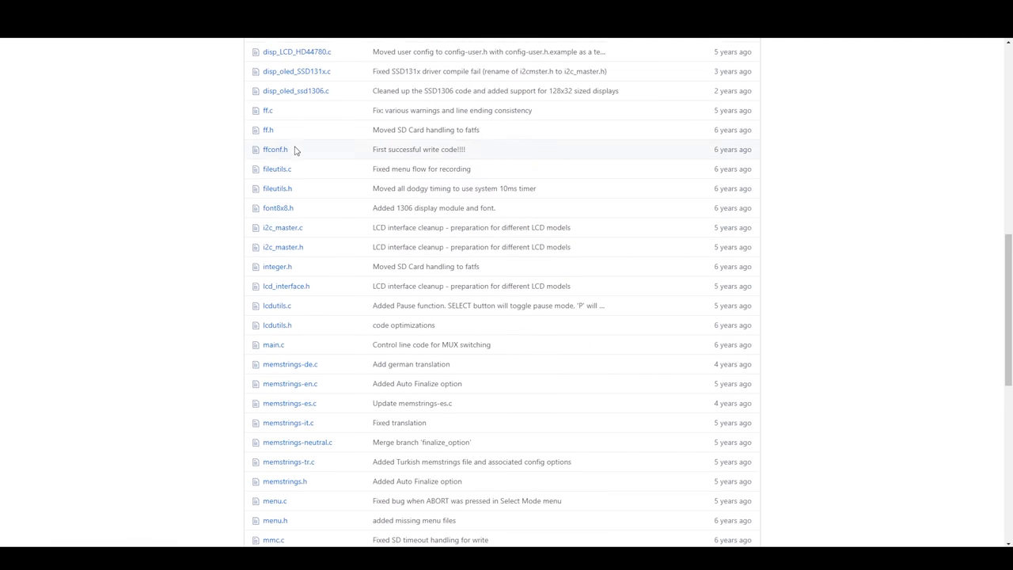
scroll("down", 3)
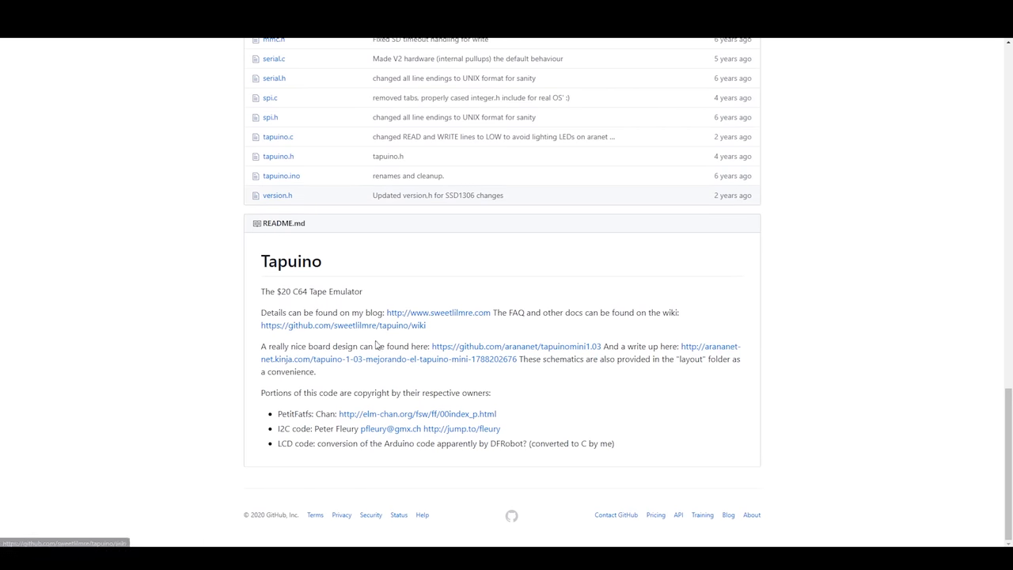
scroll("up", 3)
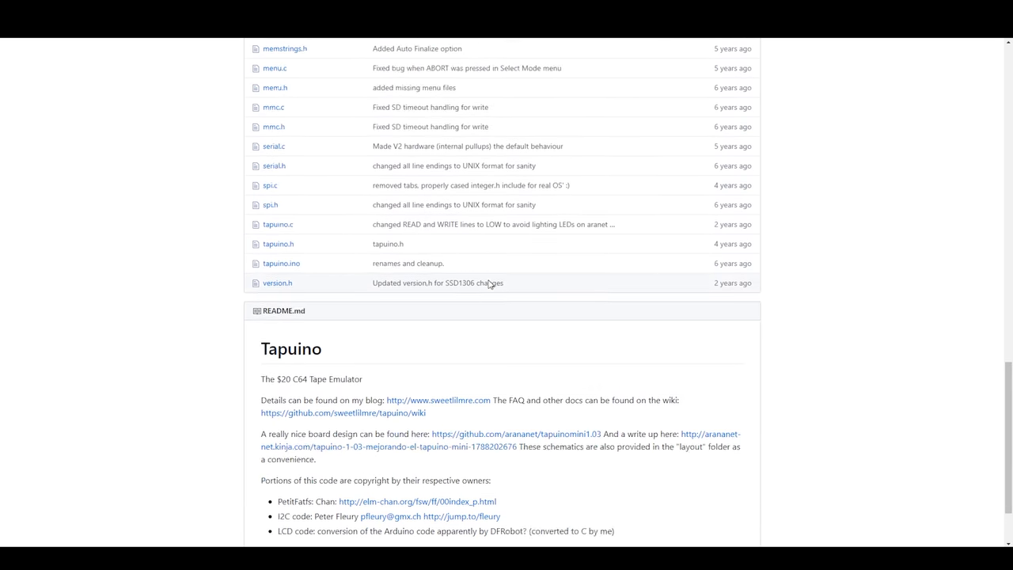
scroll("up", 3)
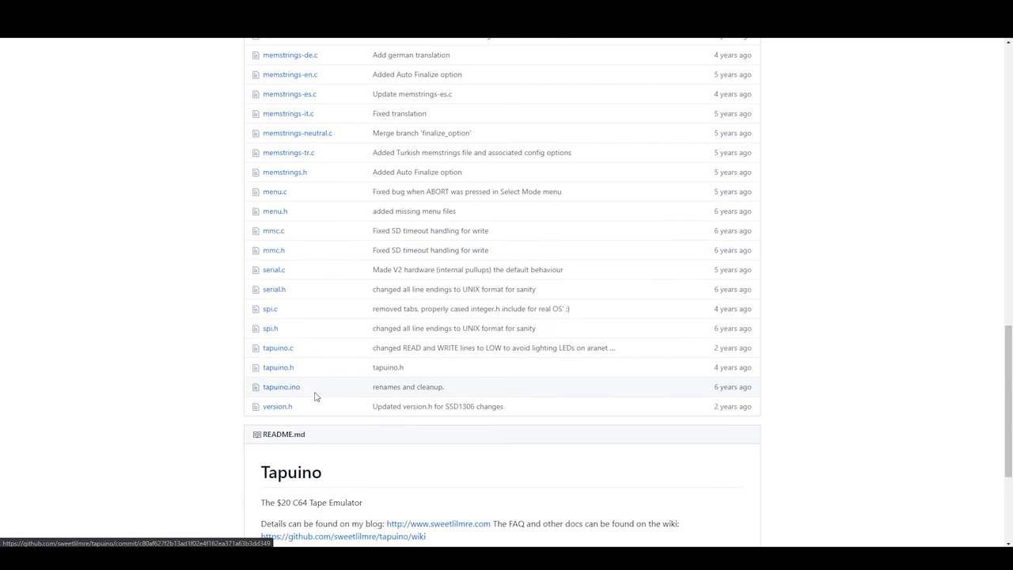
mouse_move(503, 255)
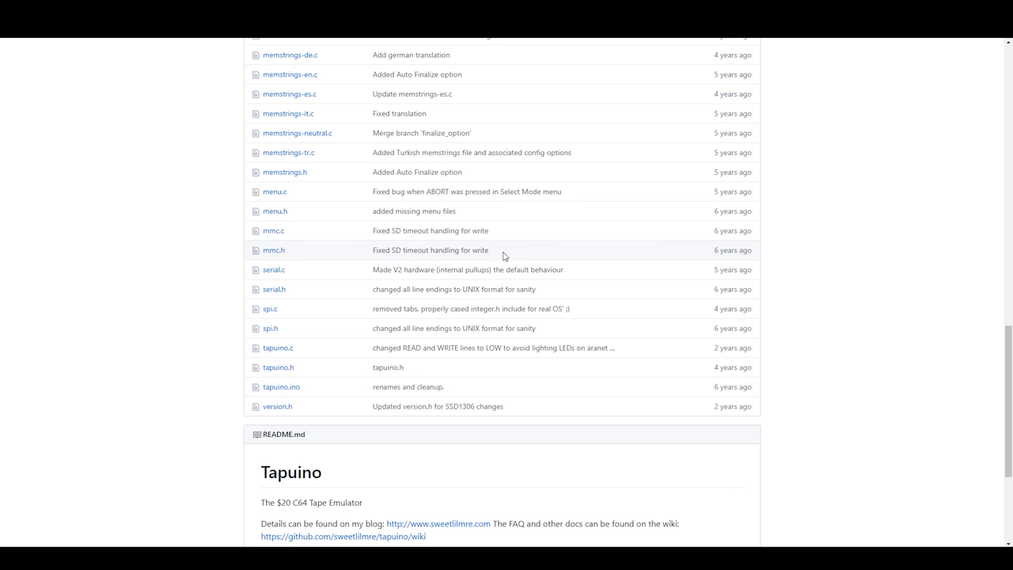